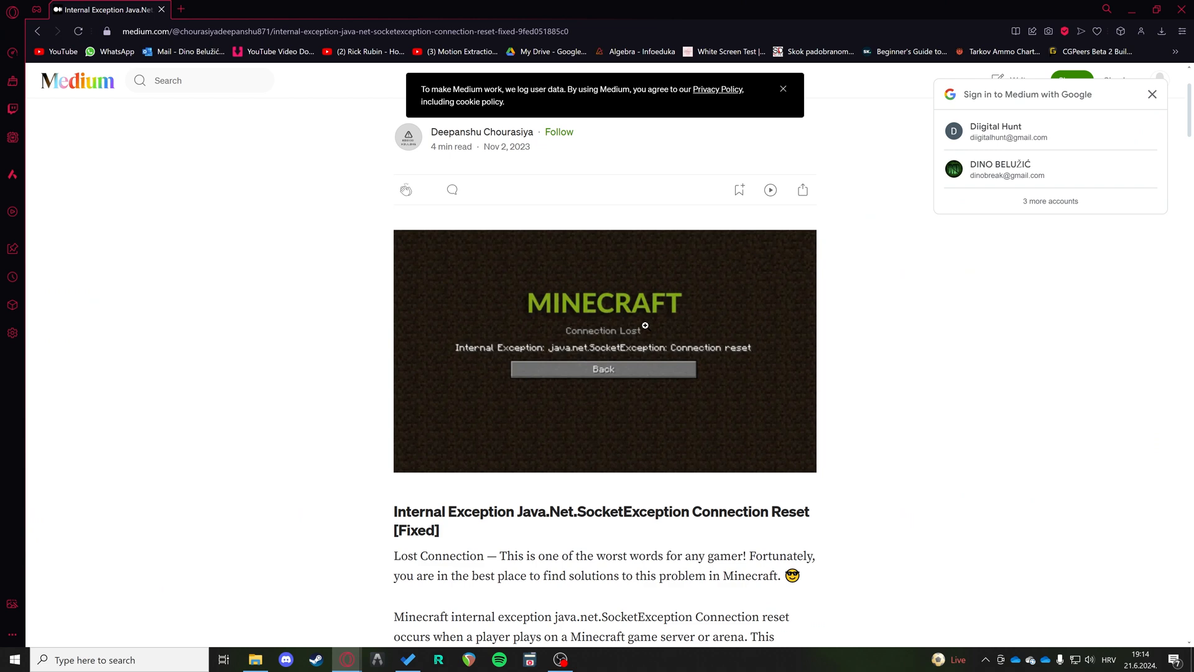
Search Windows for 'cmd' so Command Prompt appears as the best match.
scroll(down, 3)
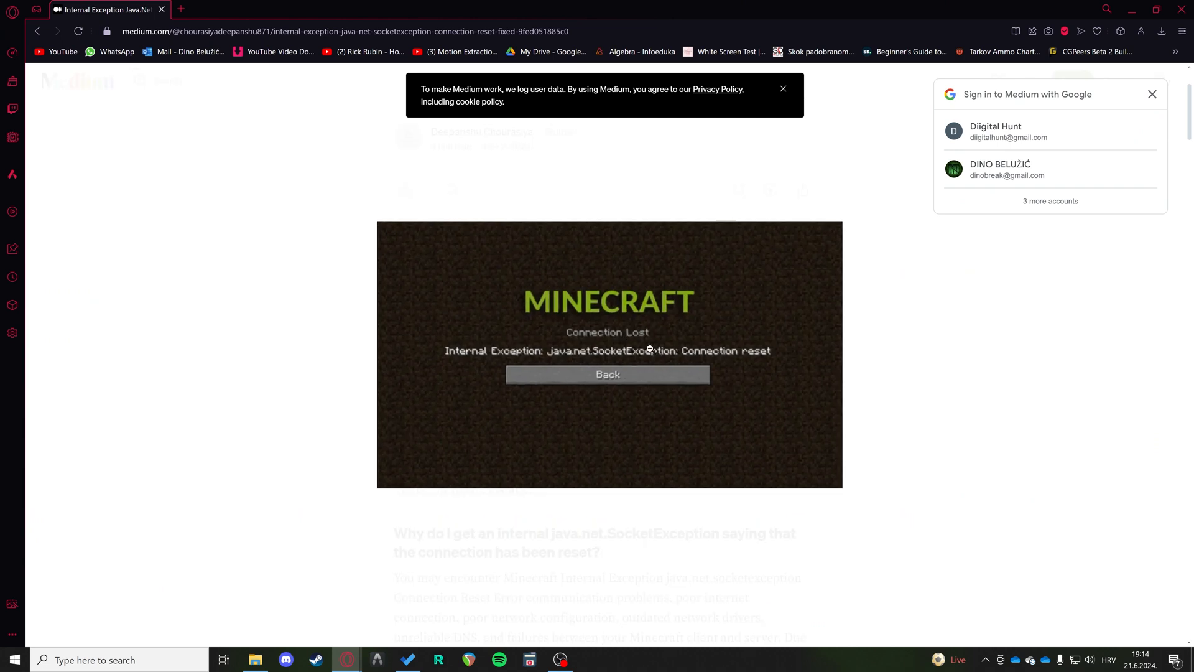
mouse_move(570, 341)
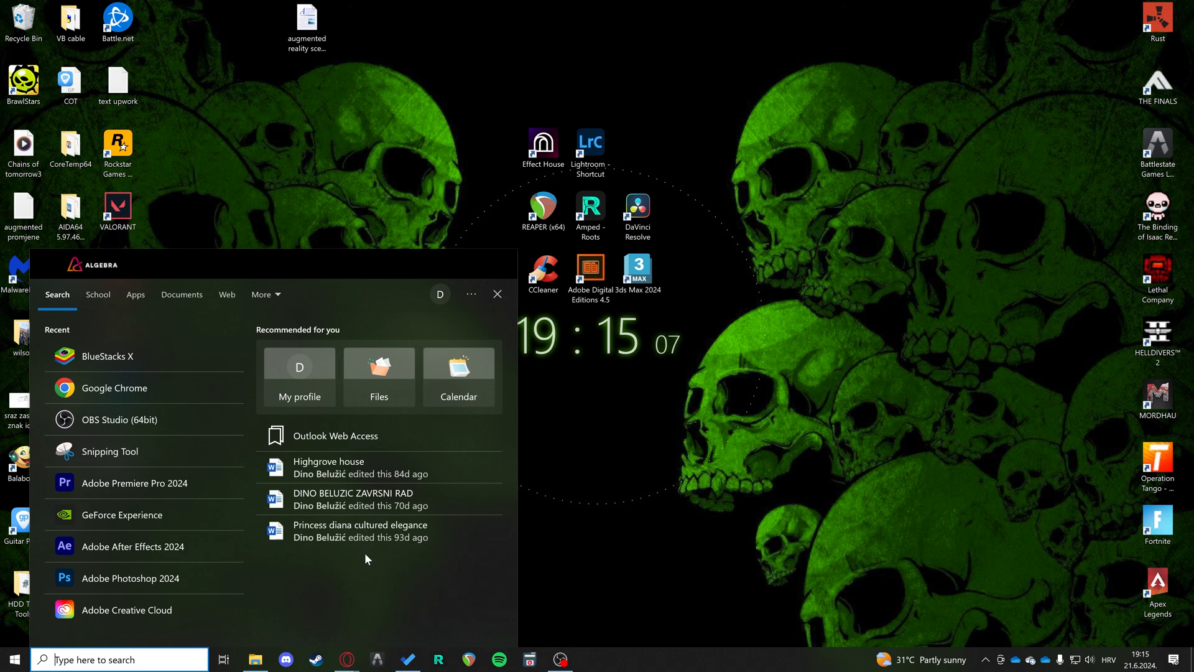
text(cmd)
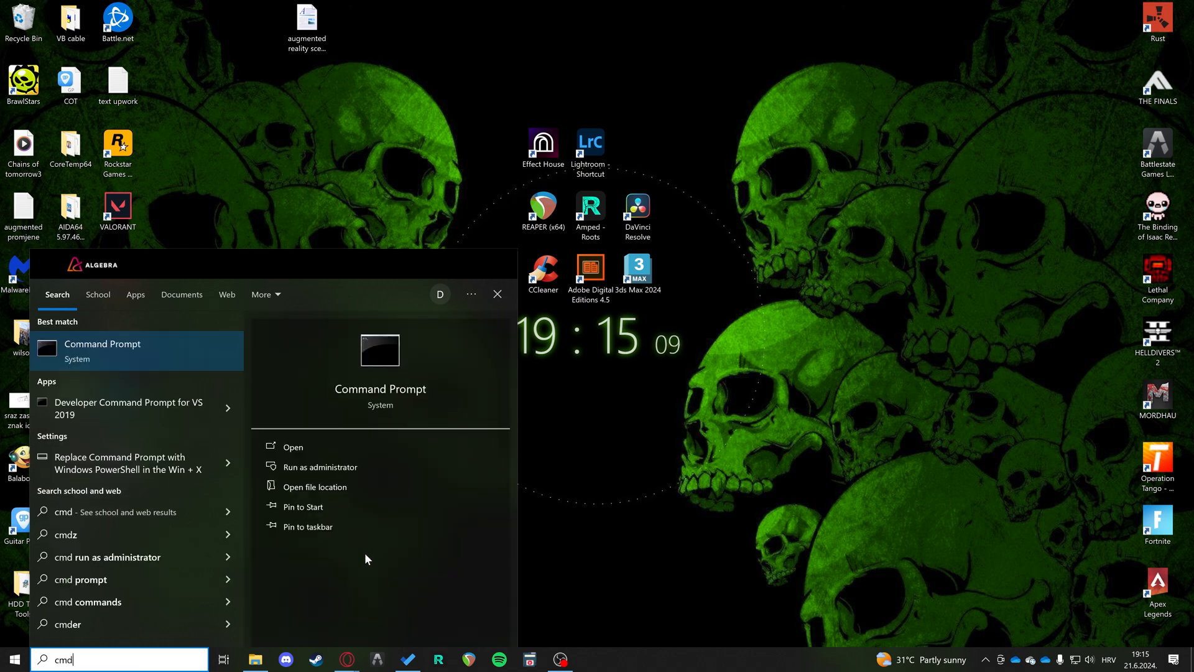
mouse_move(153, 351)
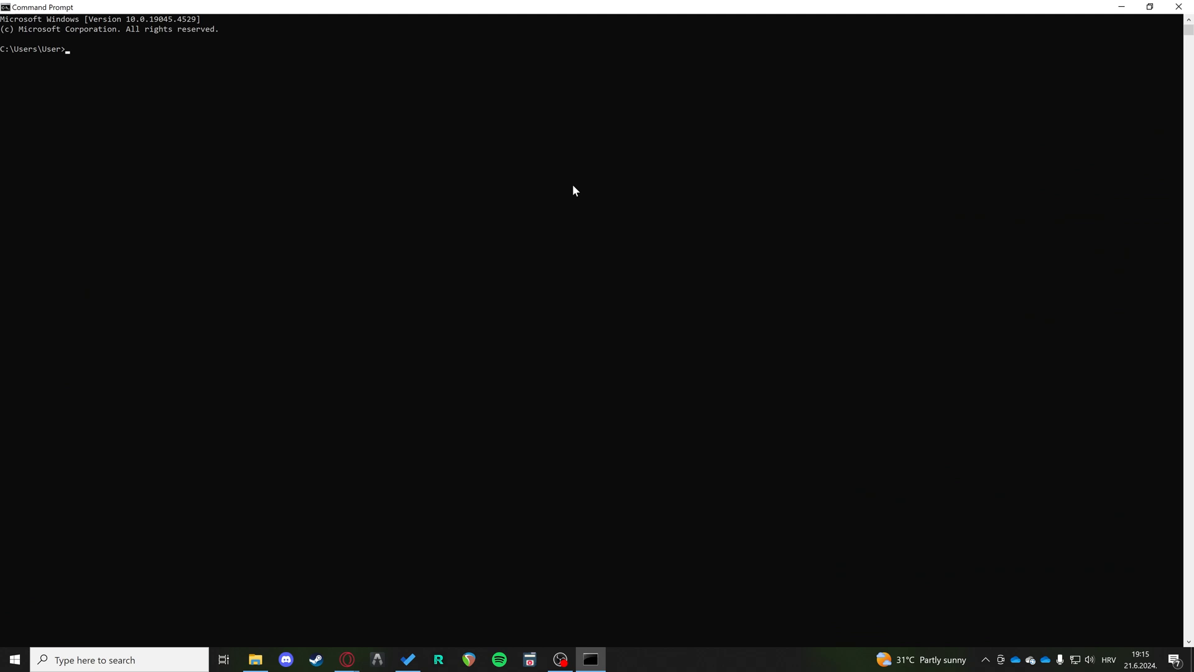
mouse_move(136, 60)
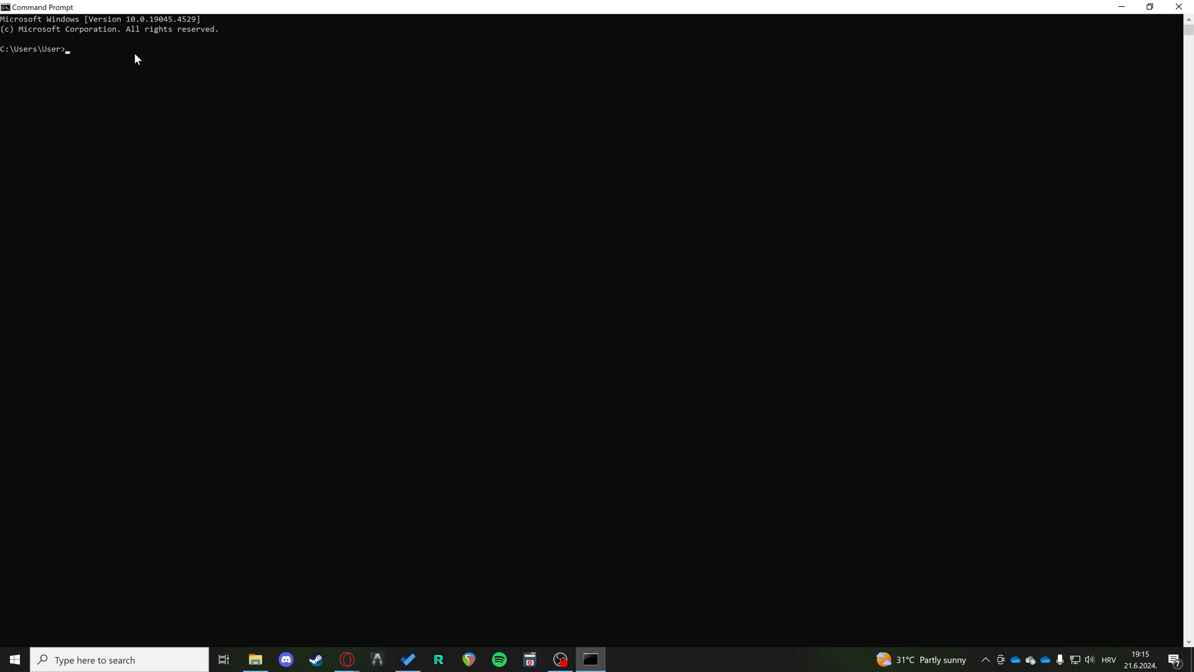
Run the misspelled 'netsh insterface tcp show global', which returns a command-not-found error.
text(ne)
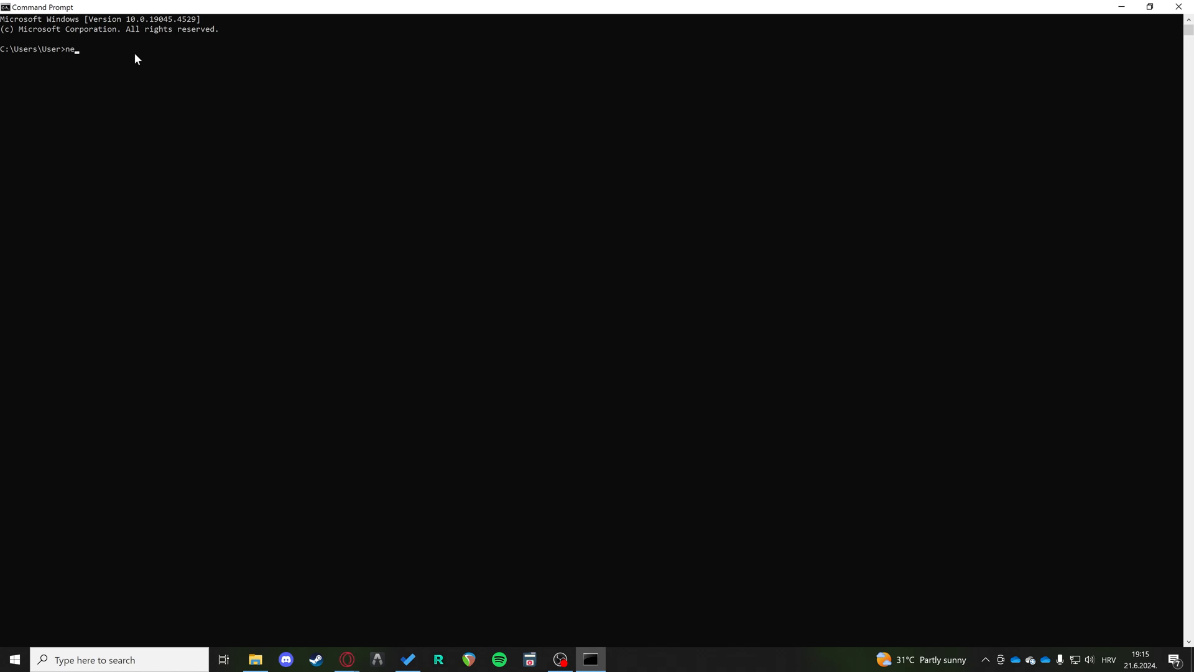
text(tsh)
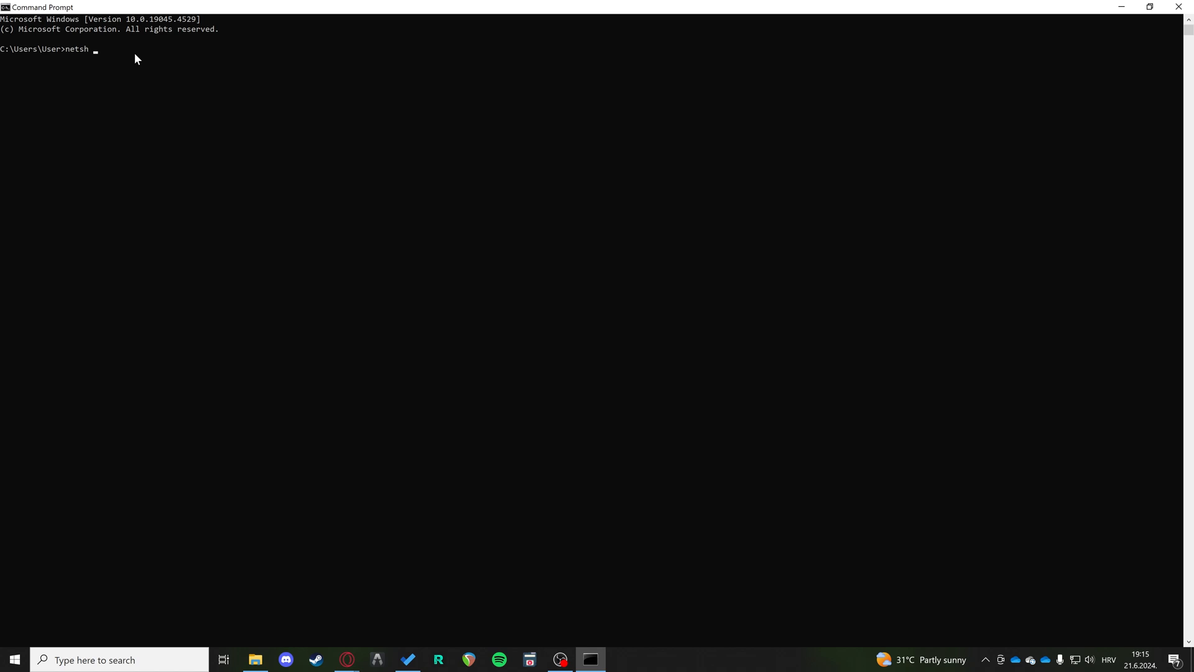
text(insterface)
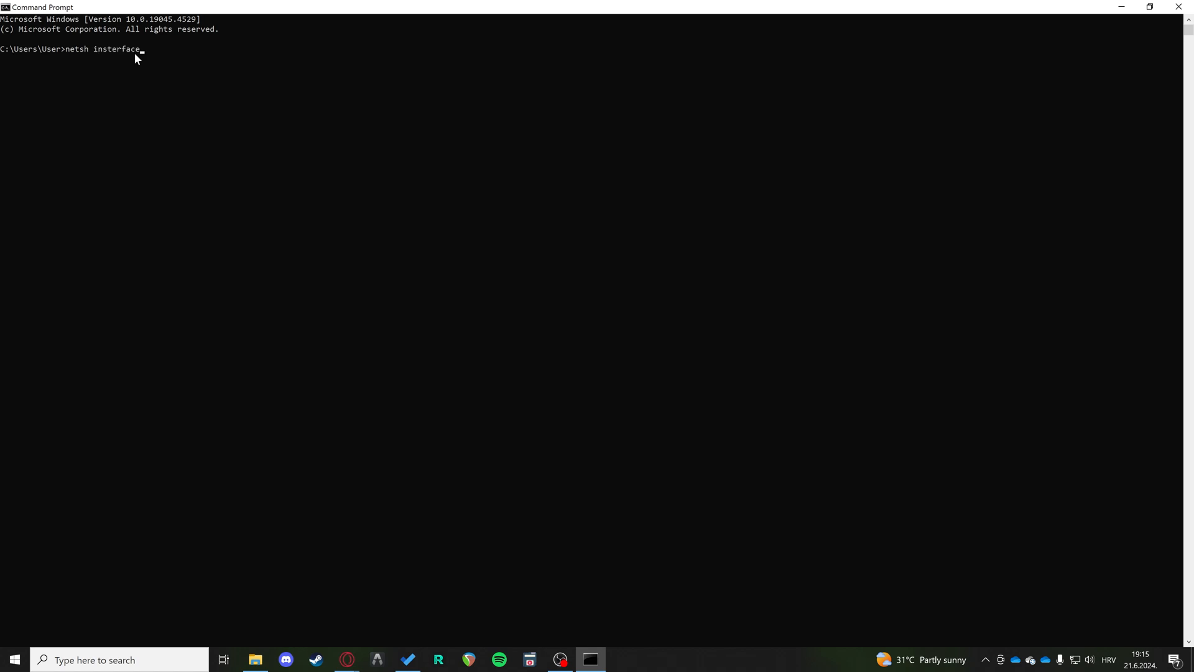
text(t)
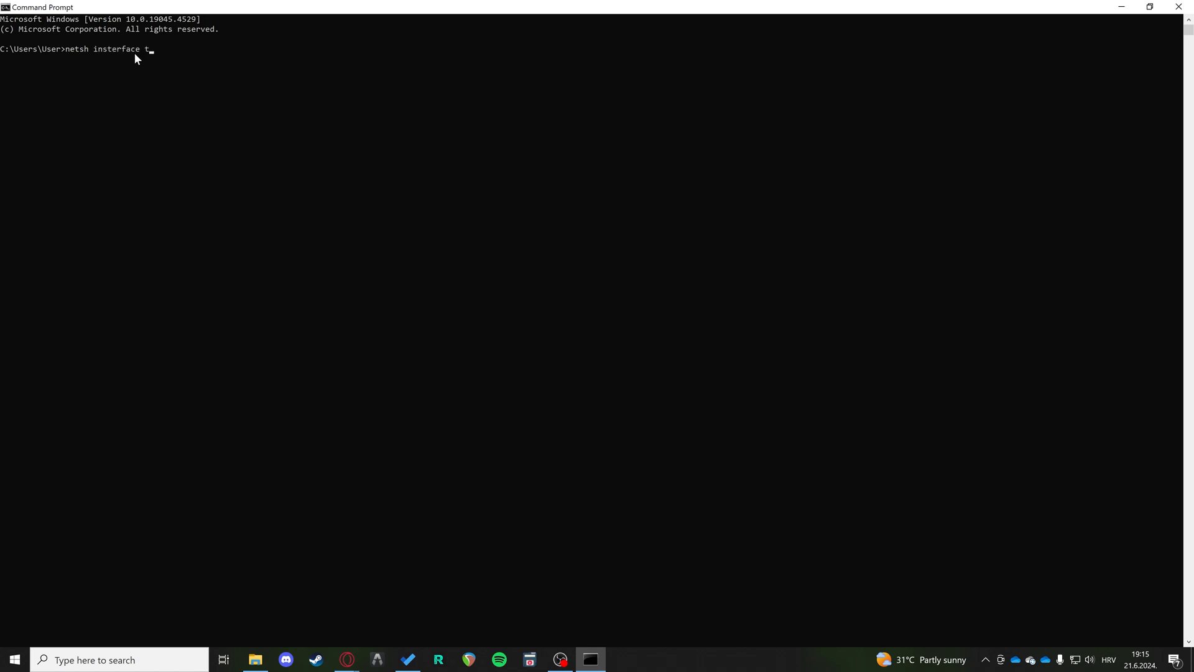
text(cp s)
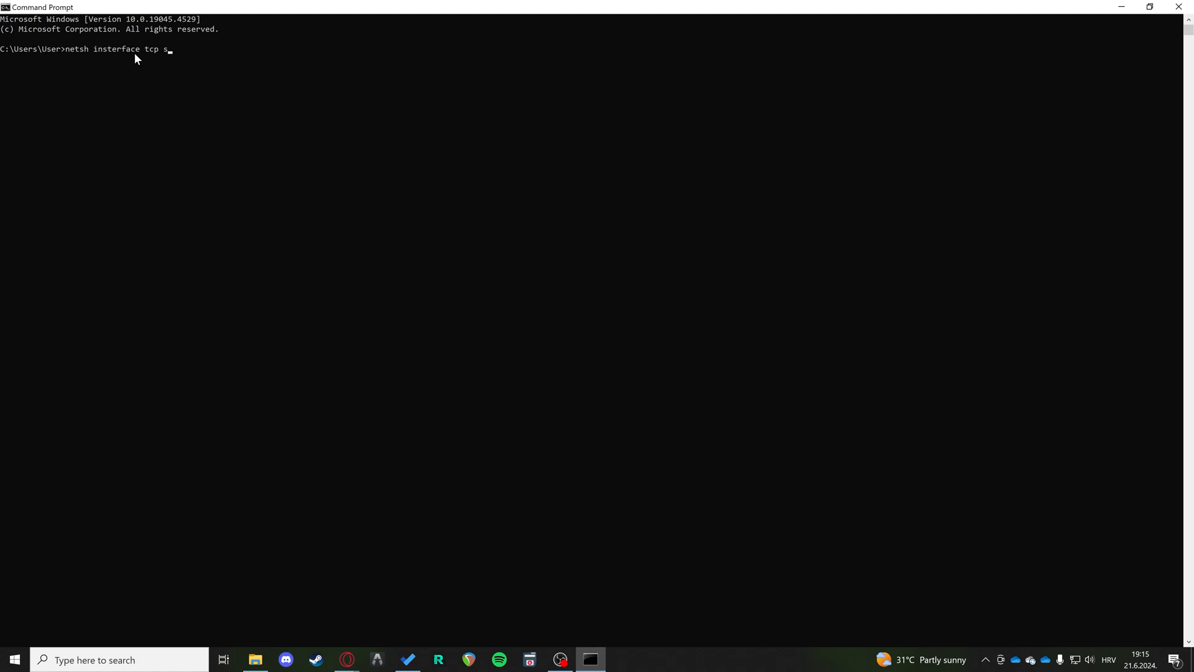
text(how gl)
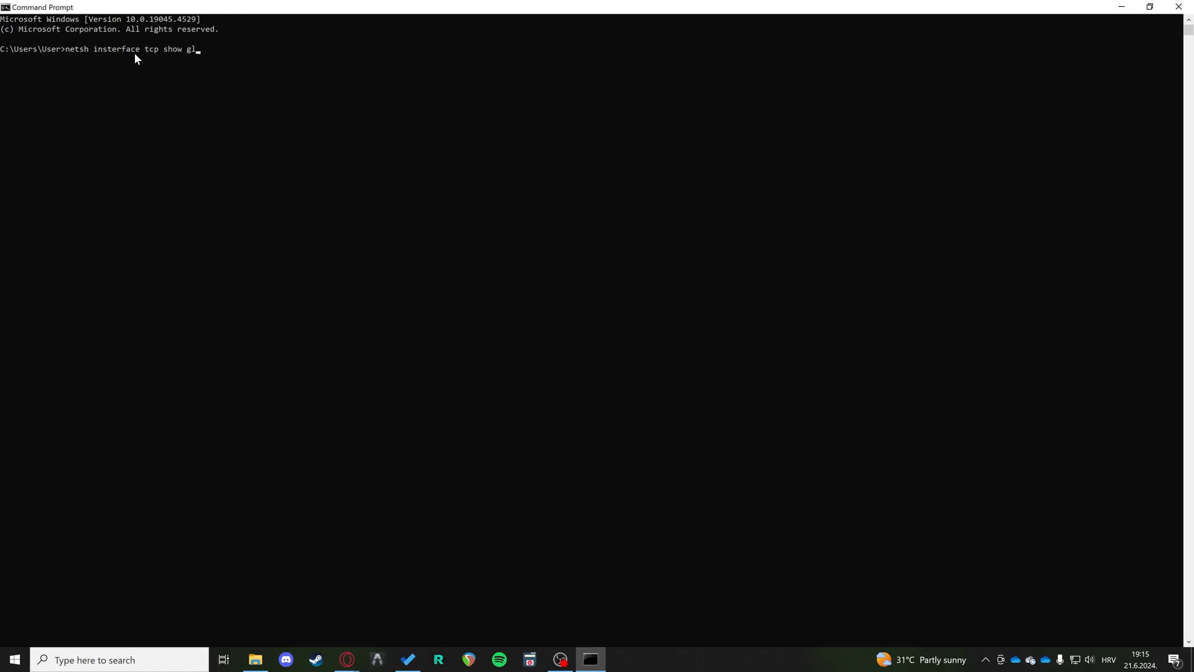
text(obal)
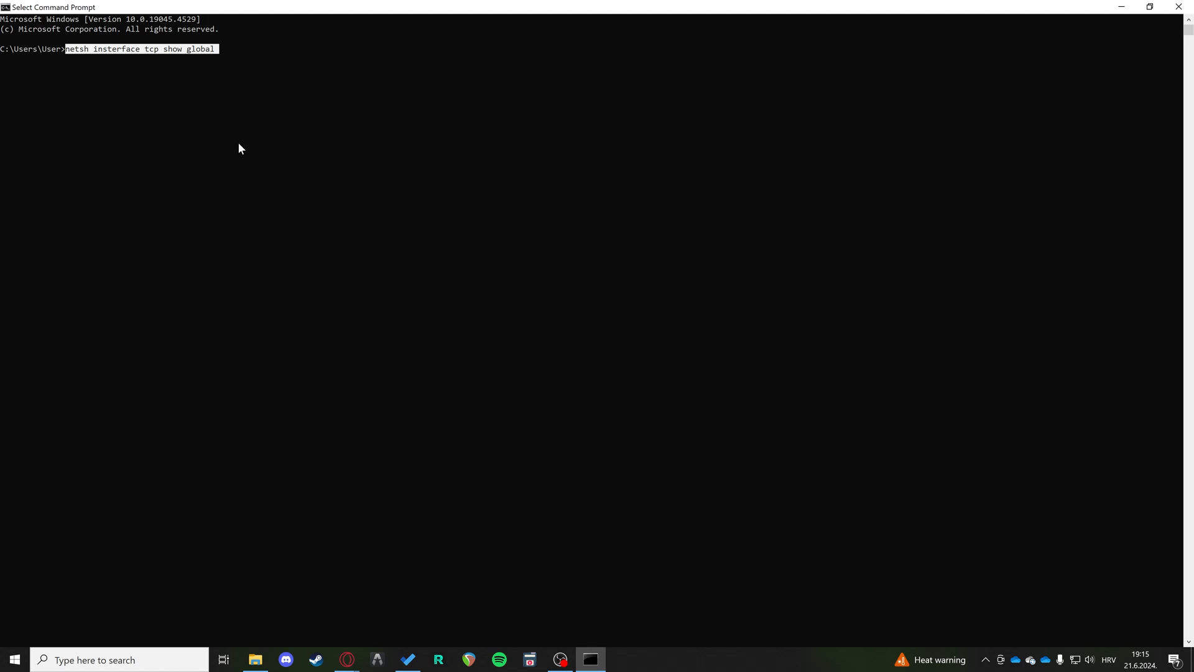
mouse_move(281, 152)
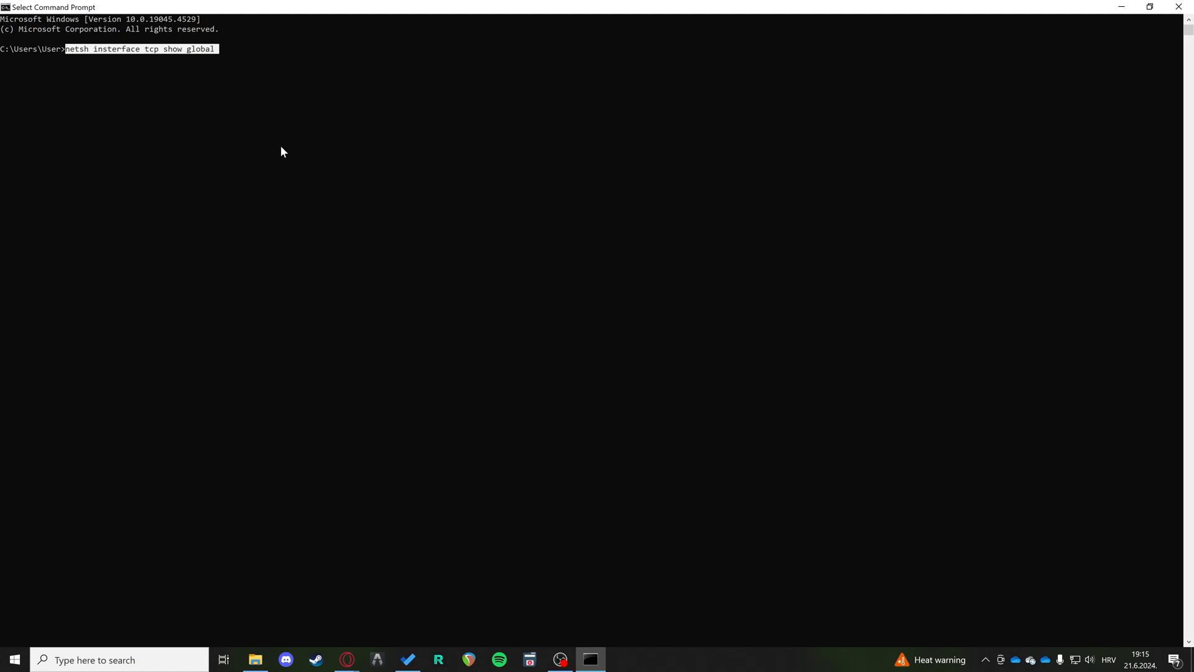
mouse_move(160, 64)
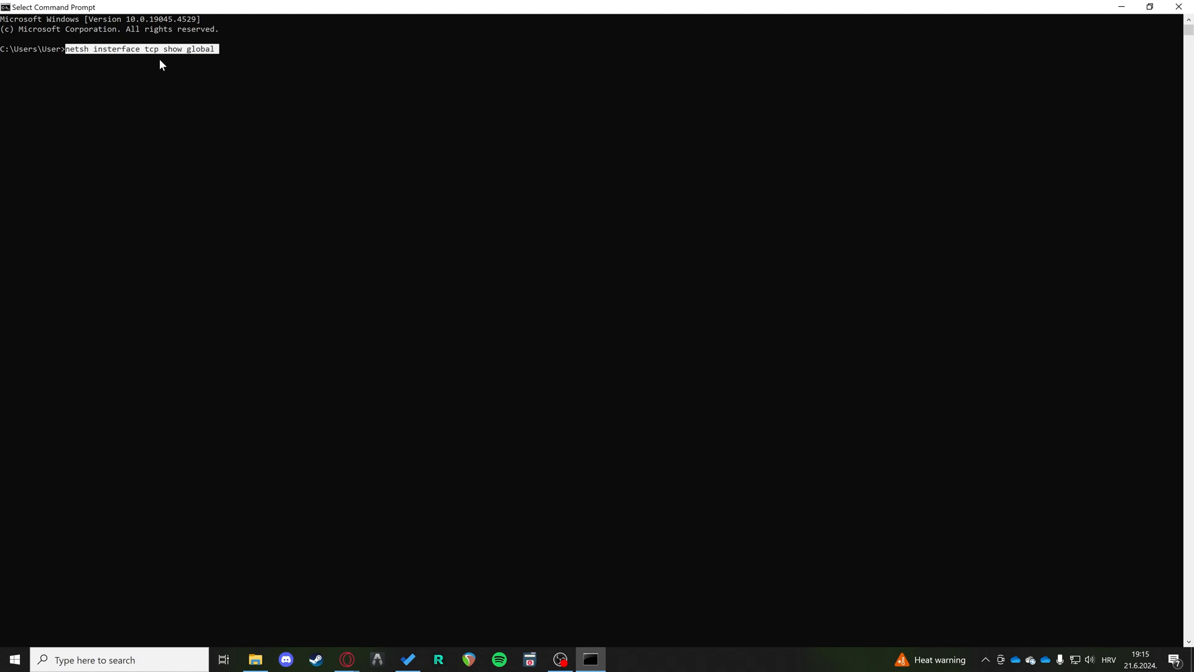
mouse_move(44, 62)
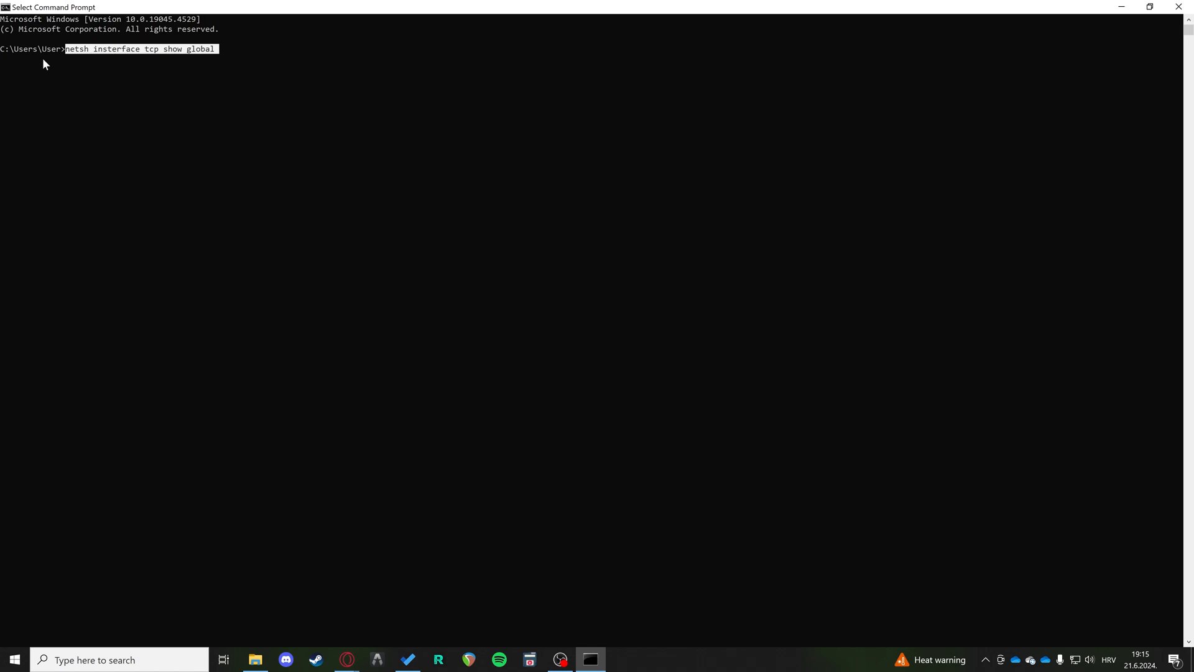
click(237, 65)
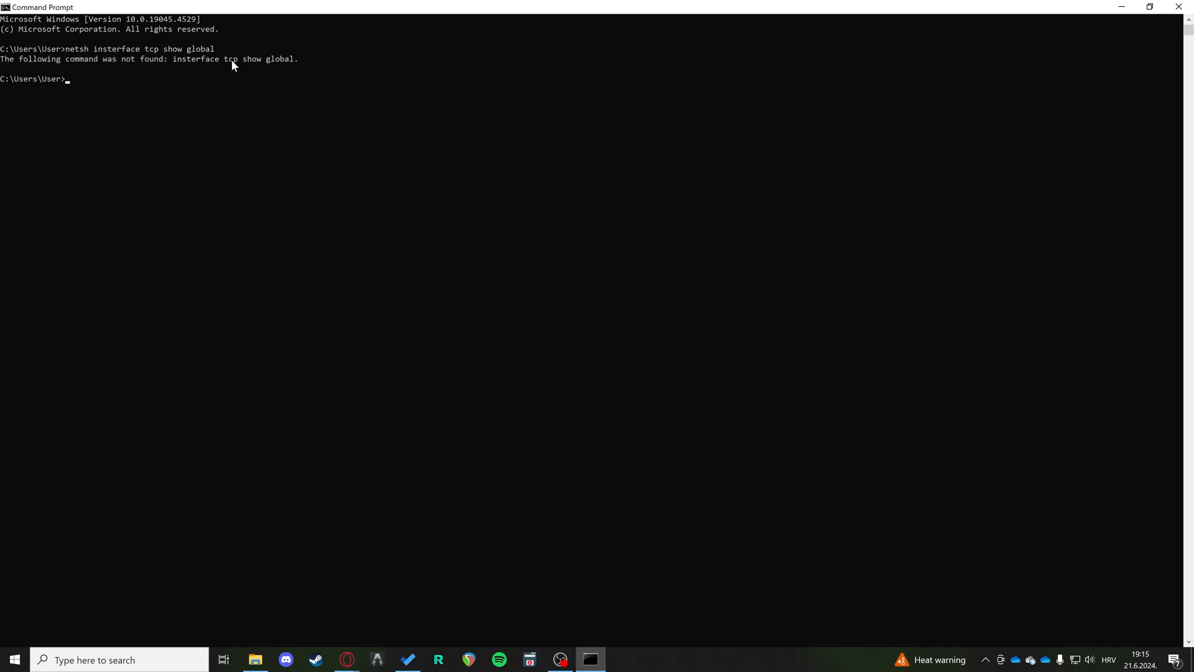
mouse_move(256, 146)
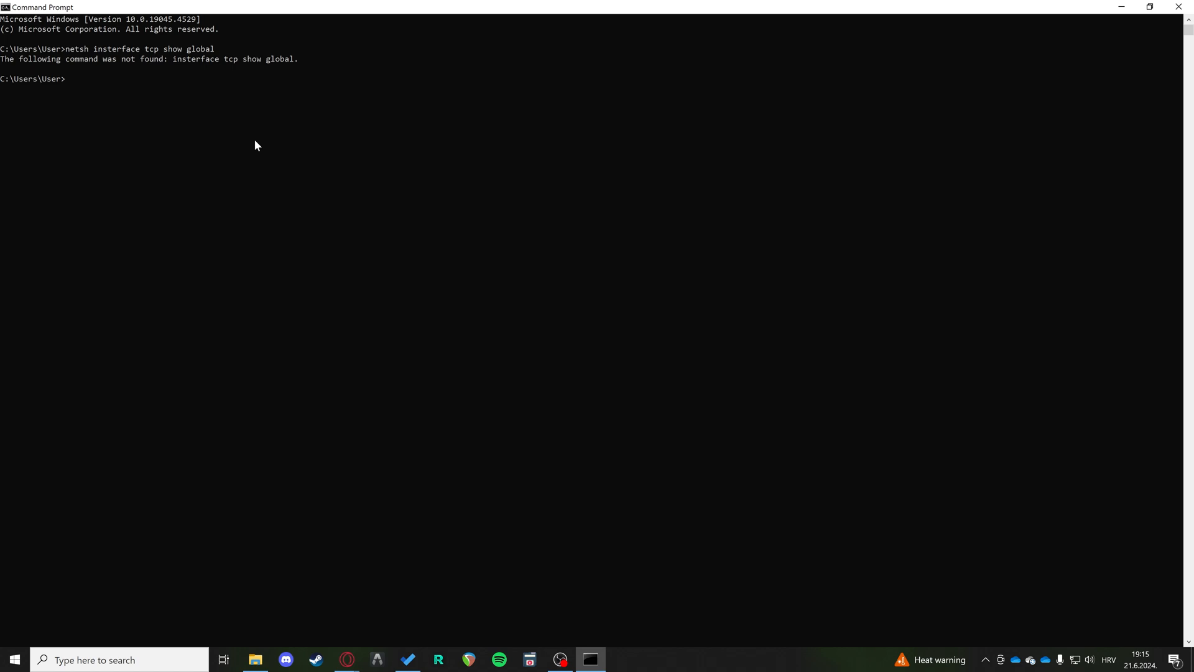
List the TCP global parameters and select the Receive-Side Scaling 'enabled' value.
click(109, 48)
text(netsh interface tcp show global)
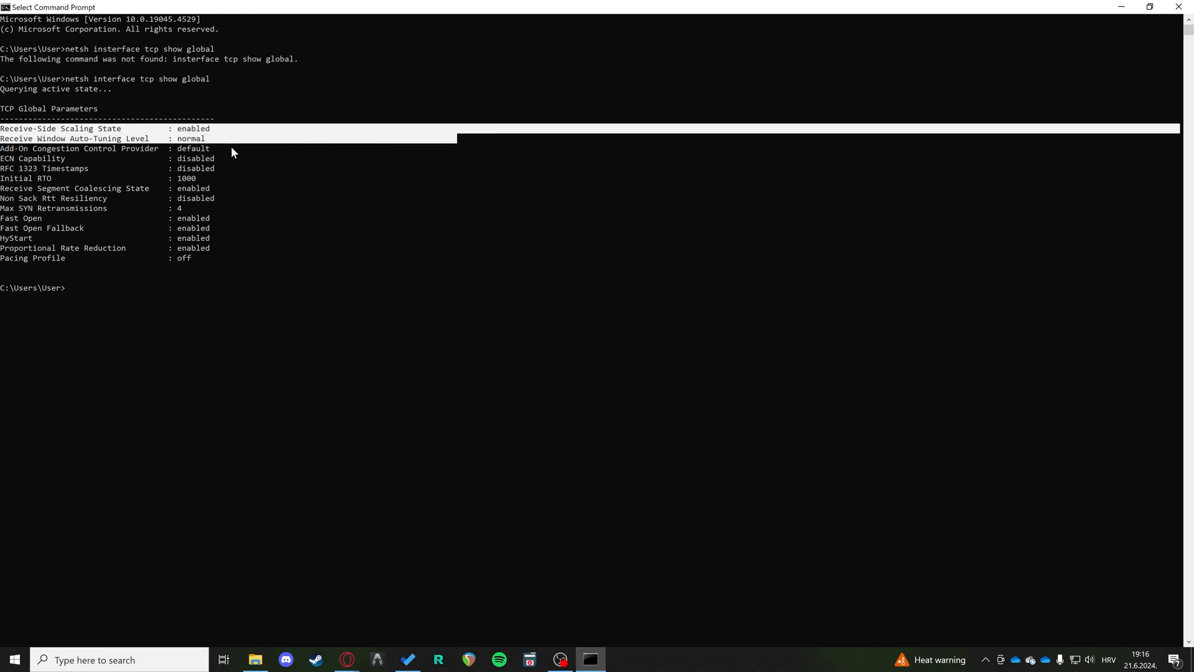
mouse_move(217, 141)
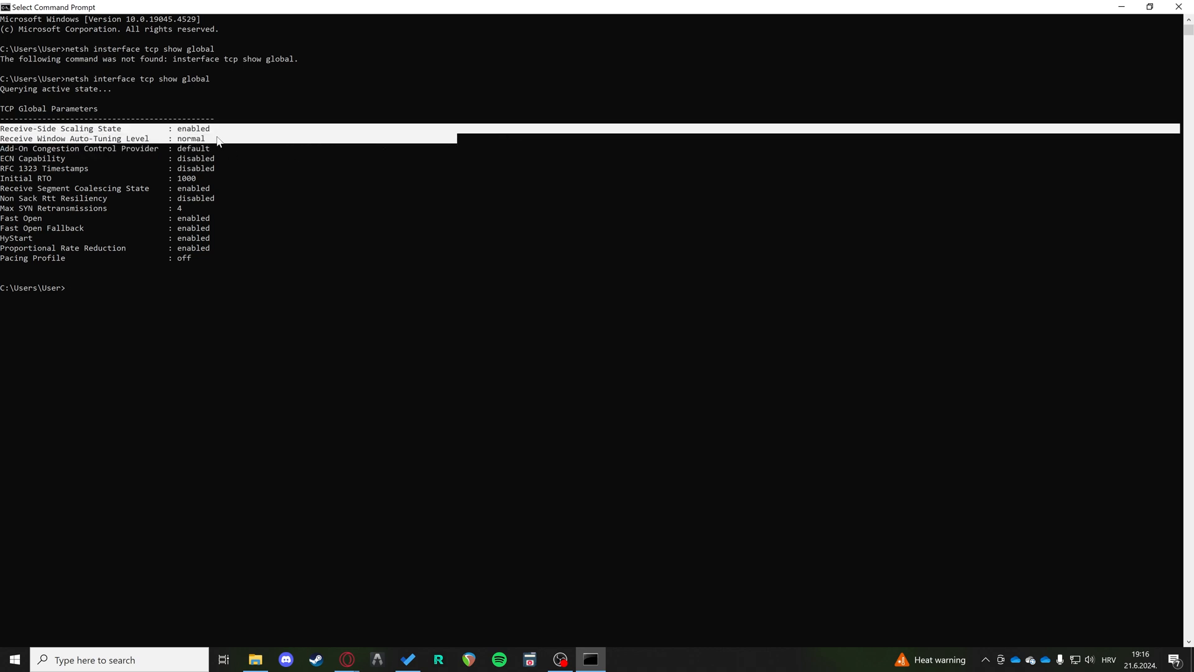
mouse_move(198, 136)
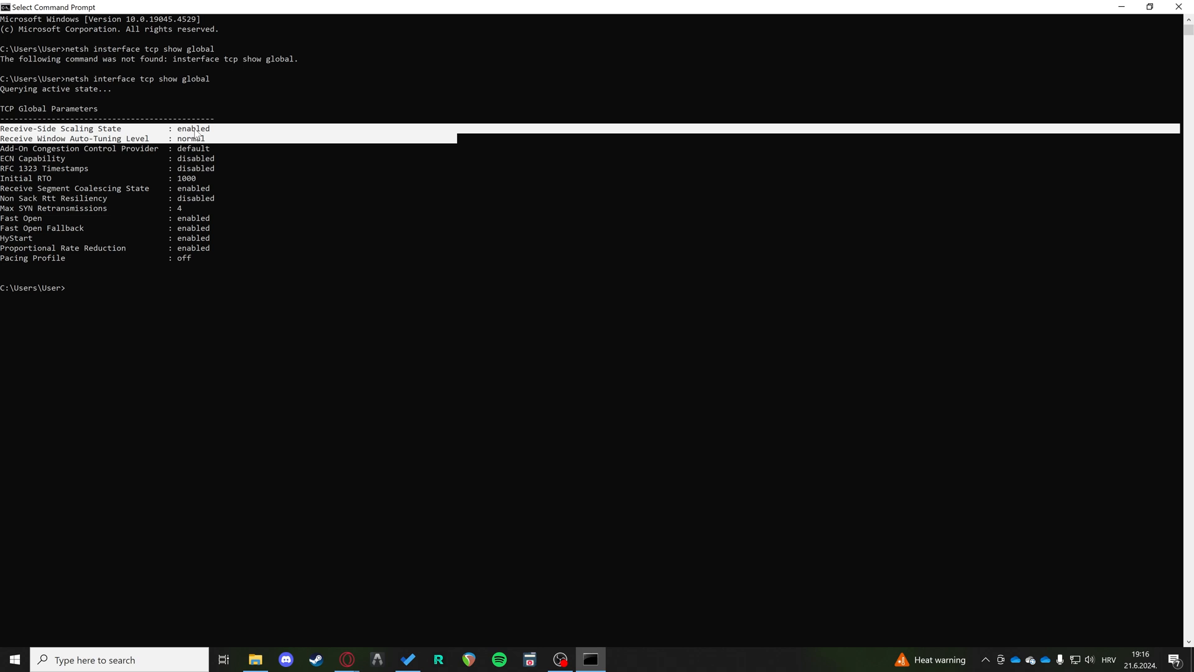
mouse_move(192, 145)
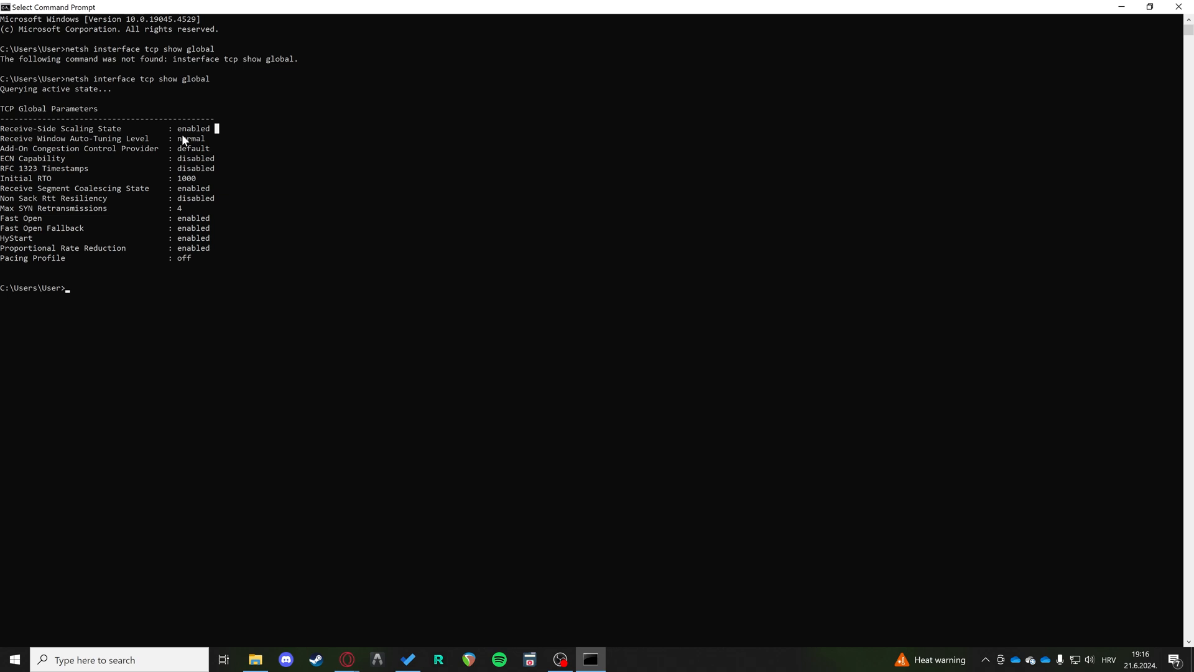
double_click(193, 128)
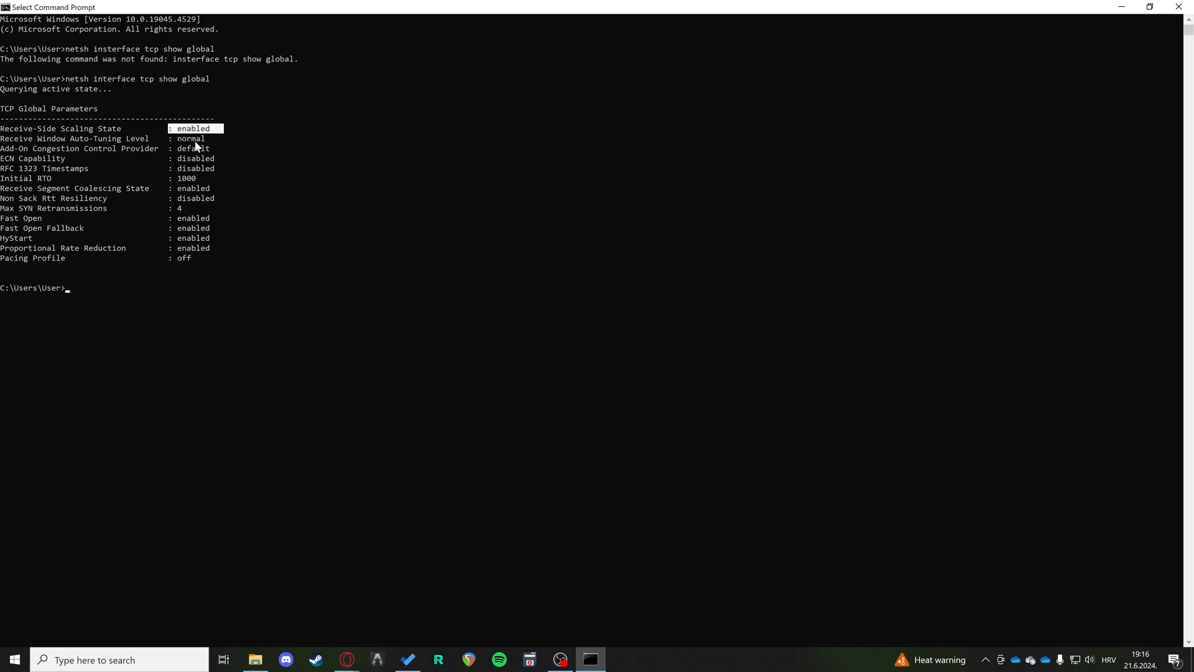
mouse_move(97, 292)
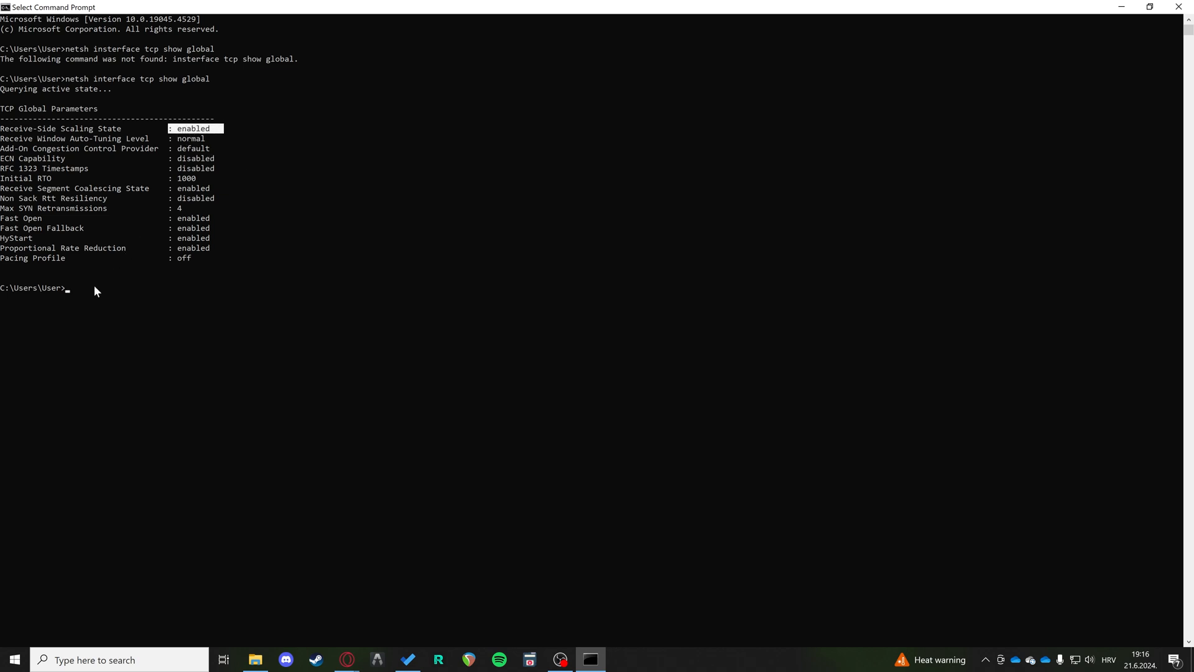
text(netsh)
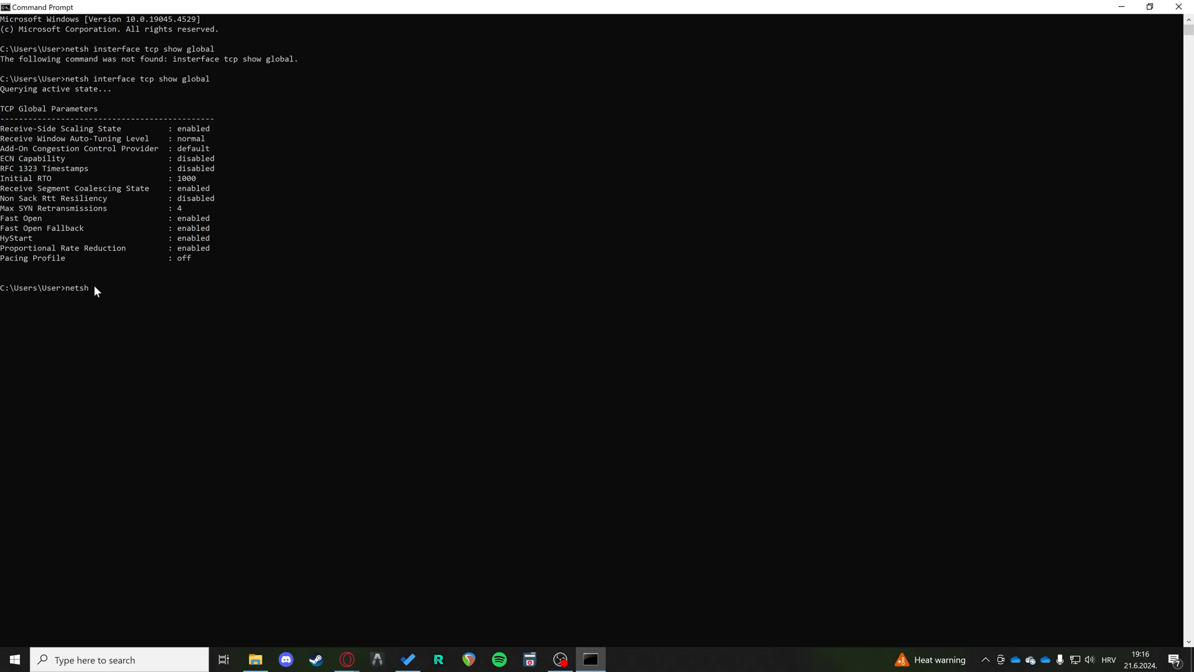
text(tcp)
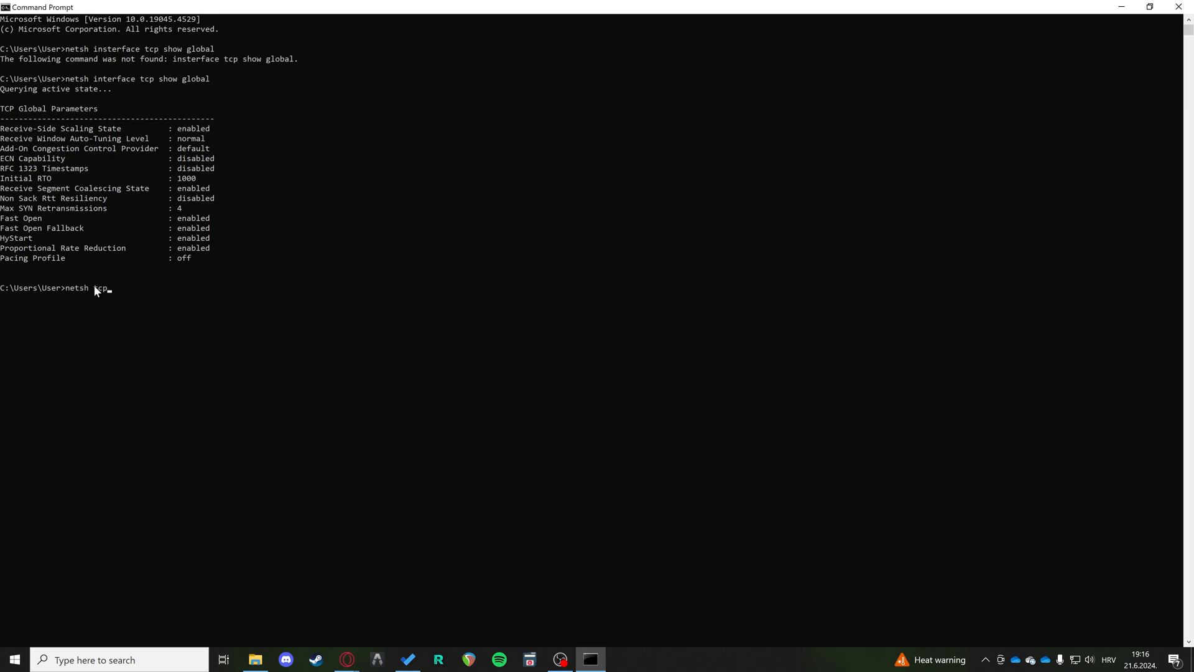
text(interd)
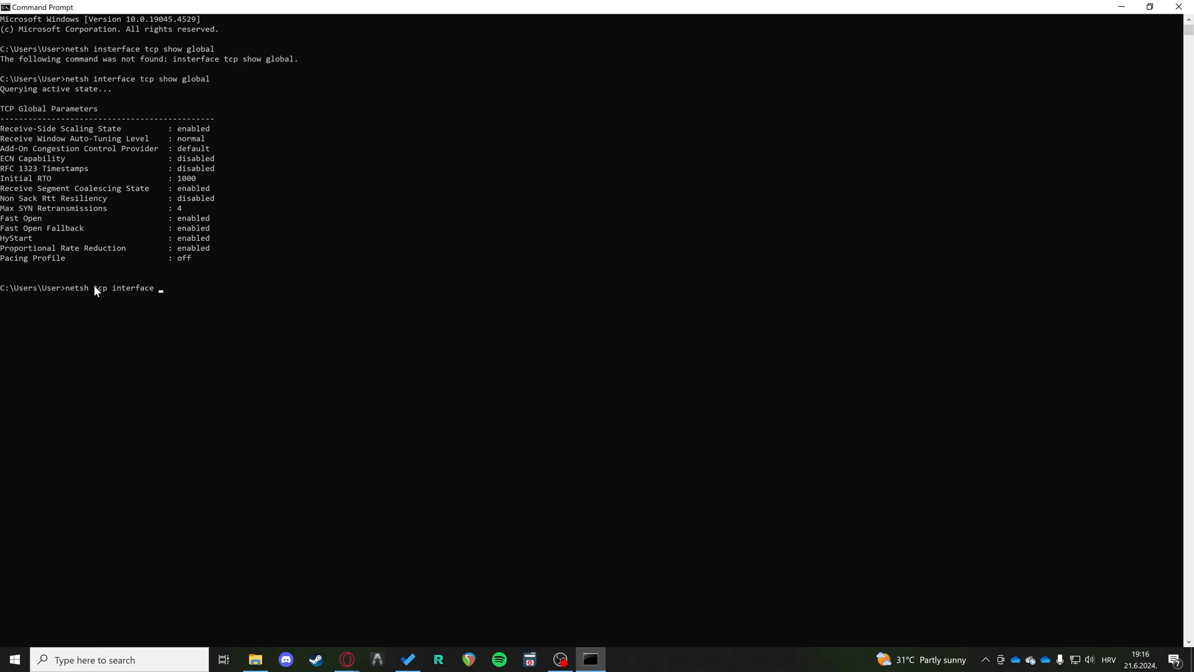
text(configured)
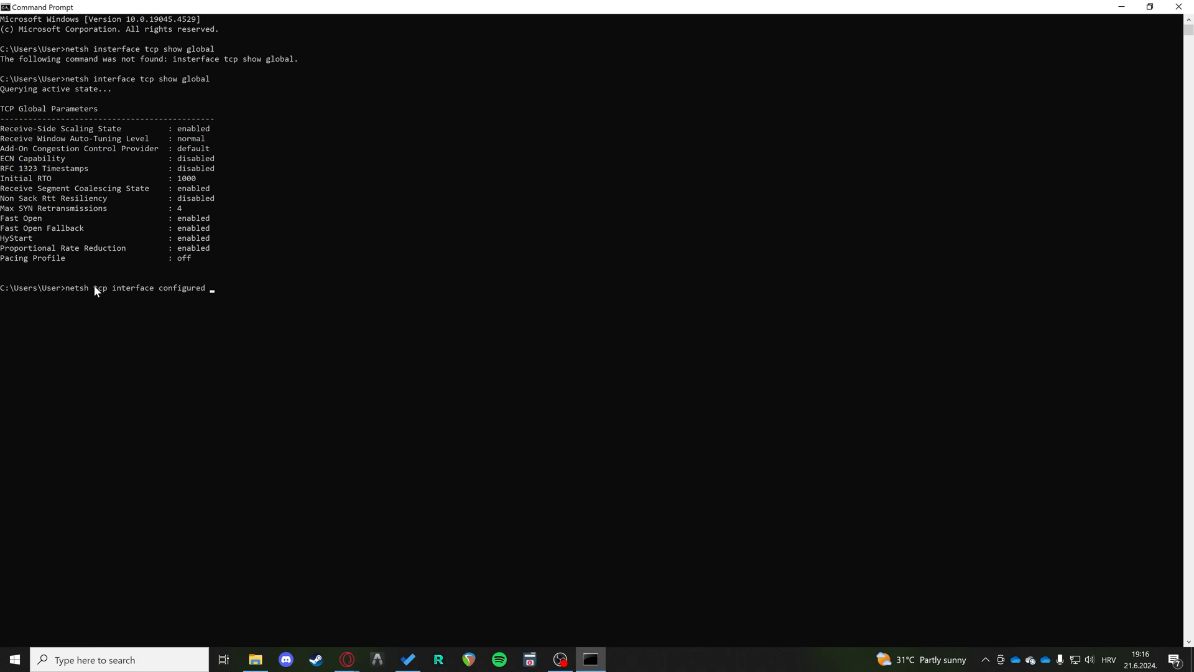
text(global r)
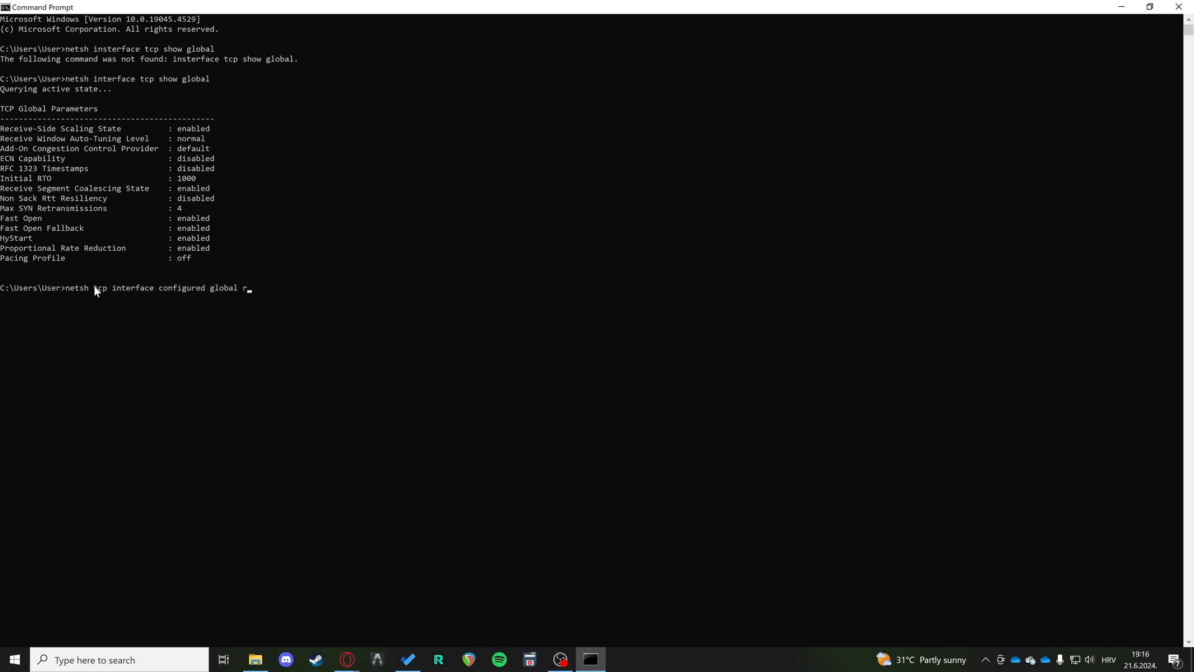
text(ss=)
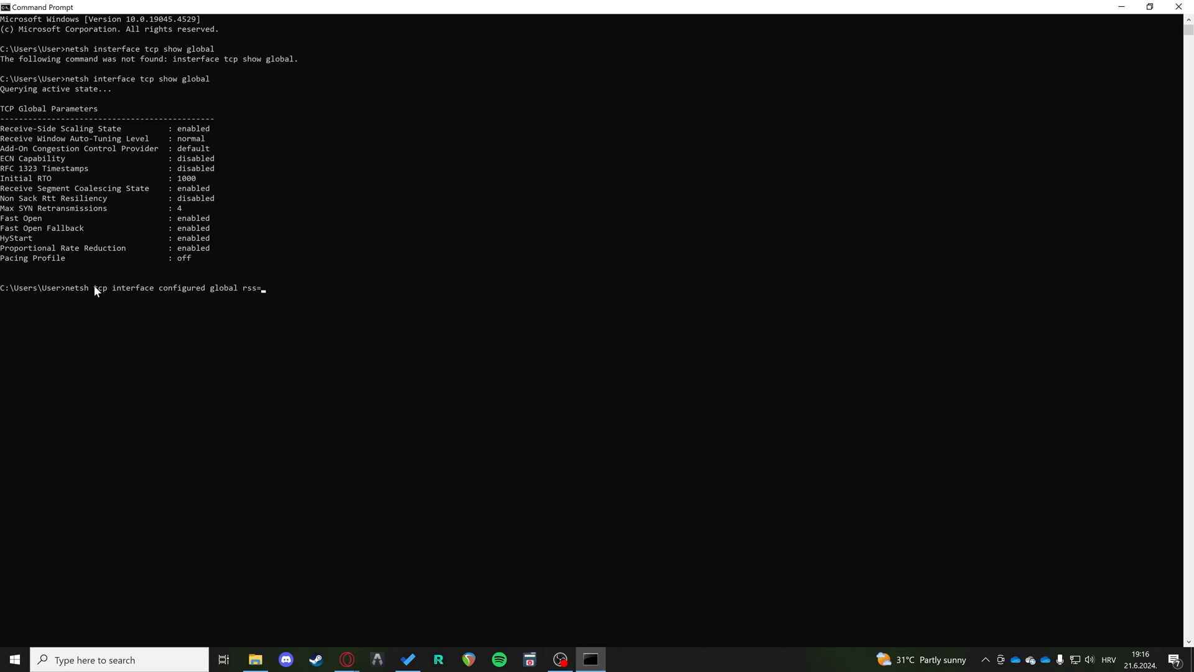
text(enabled)
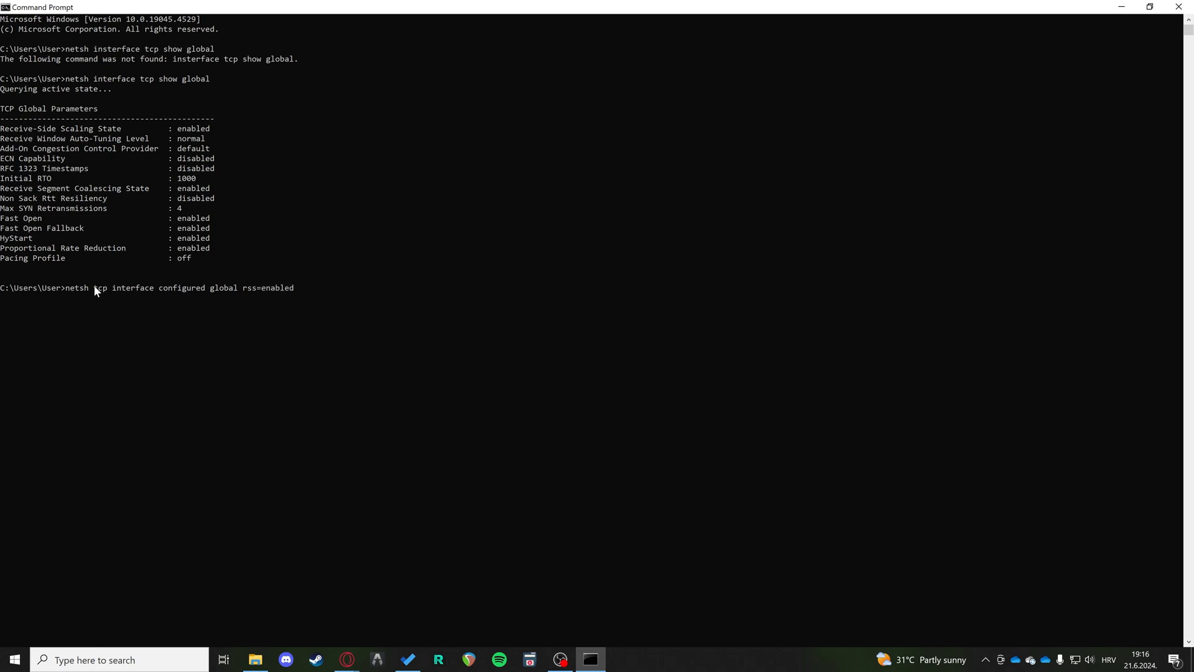
mouse_move(318, 293)
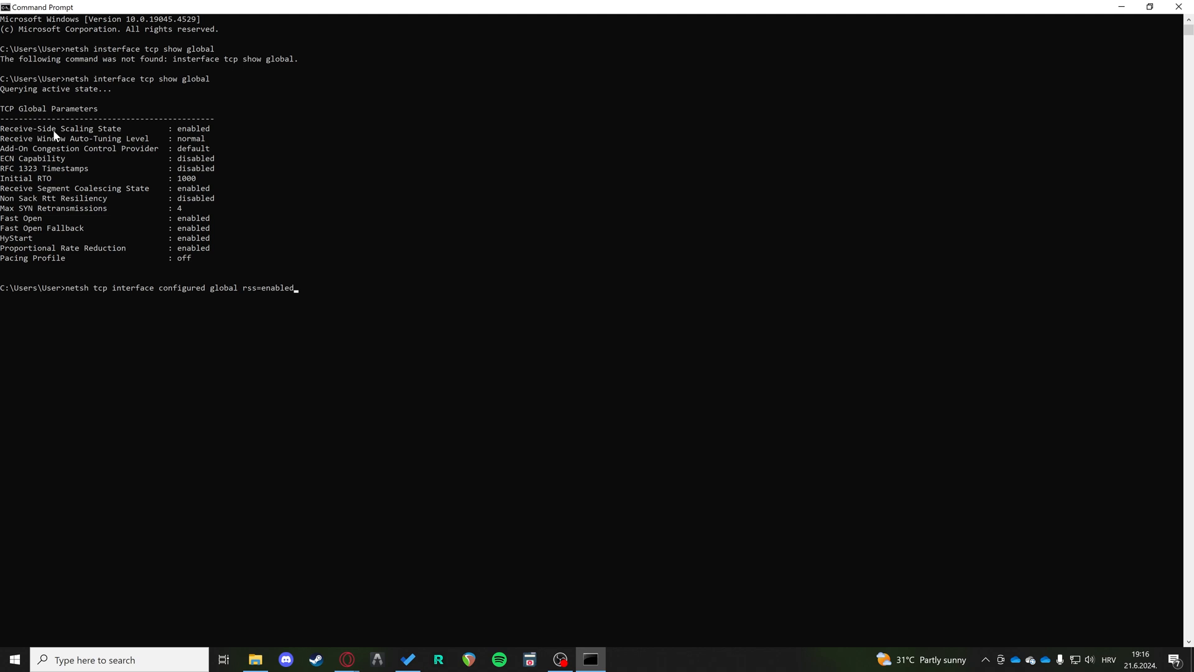
mouse_move(315, 298)
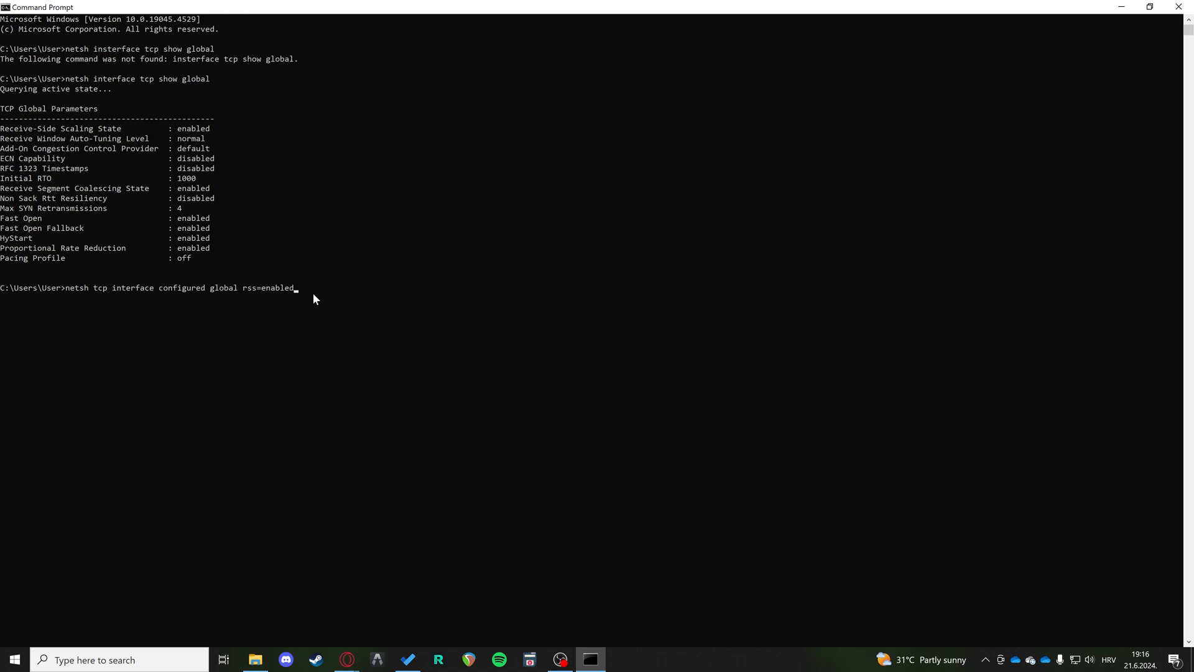
mouse_move(187, 141)
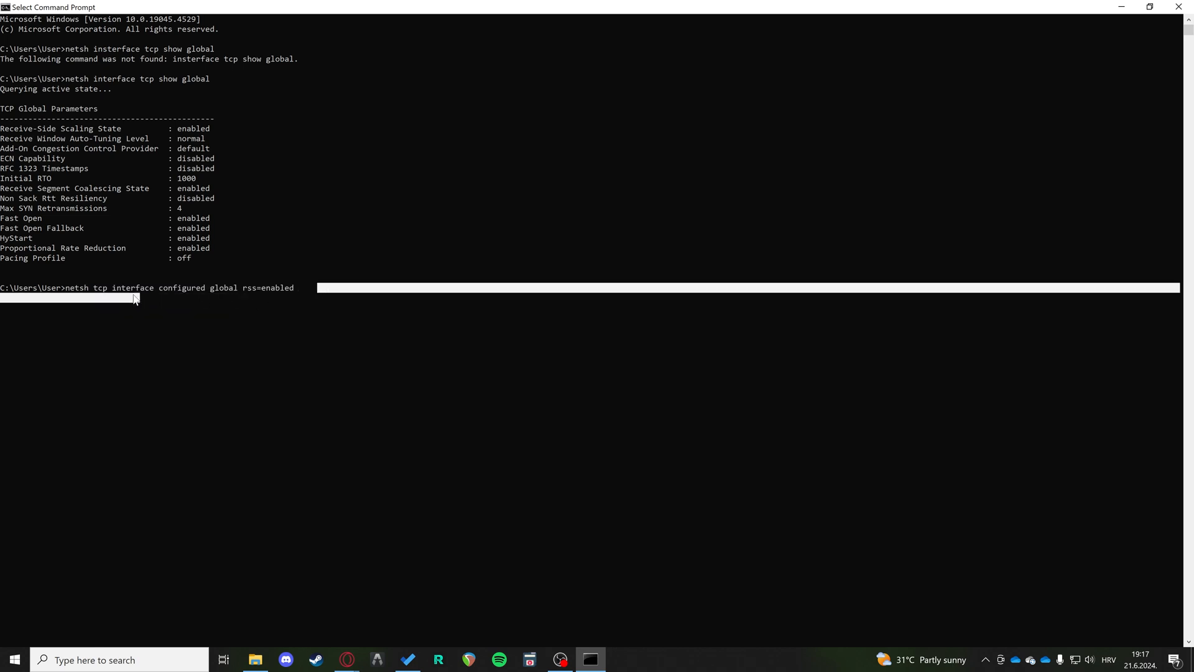
double_click(190, 287)
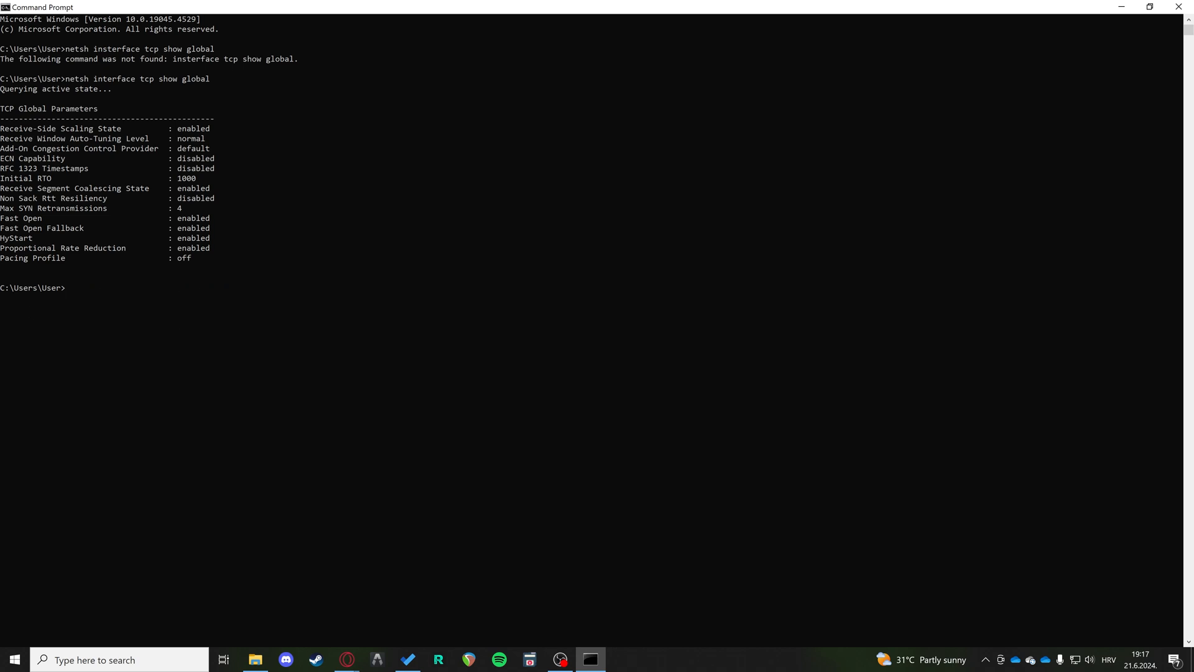
Draft 'netsh insterface set global autotuninglevel=normal' unrun, then close Command Prompt.
click(76, 129)
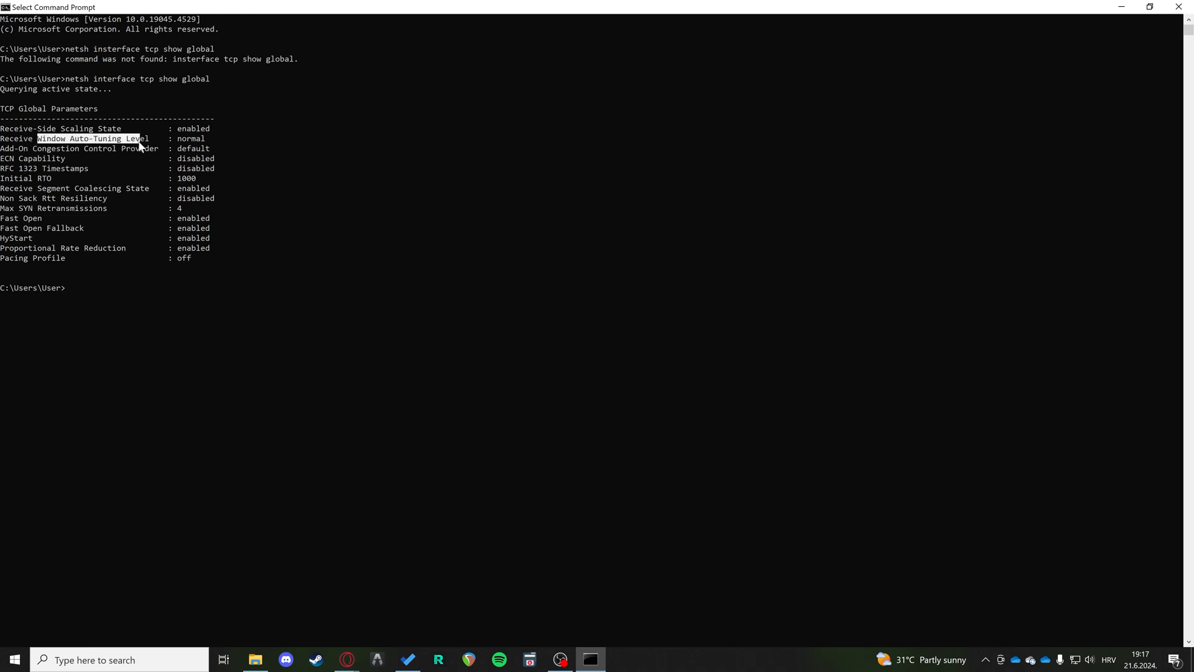
click(84, 299)
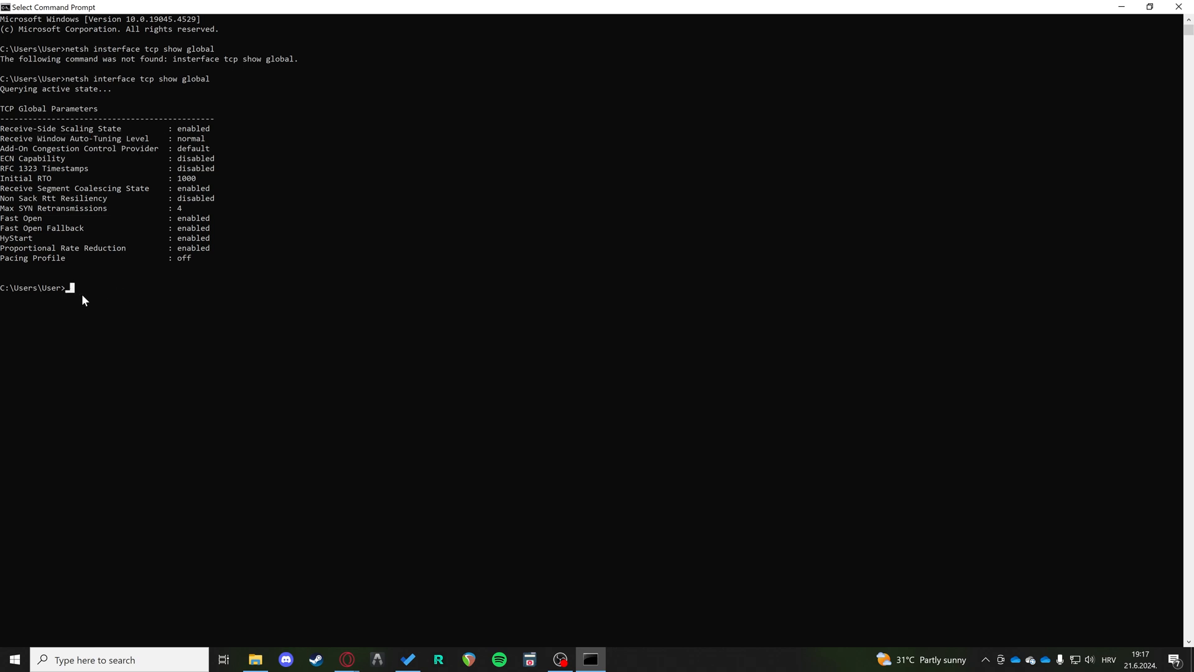
text(netsh tcp)
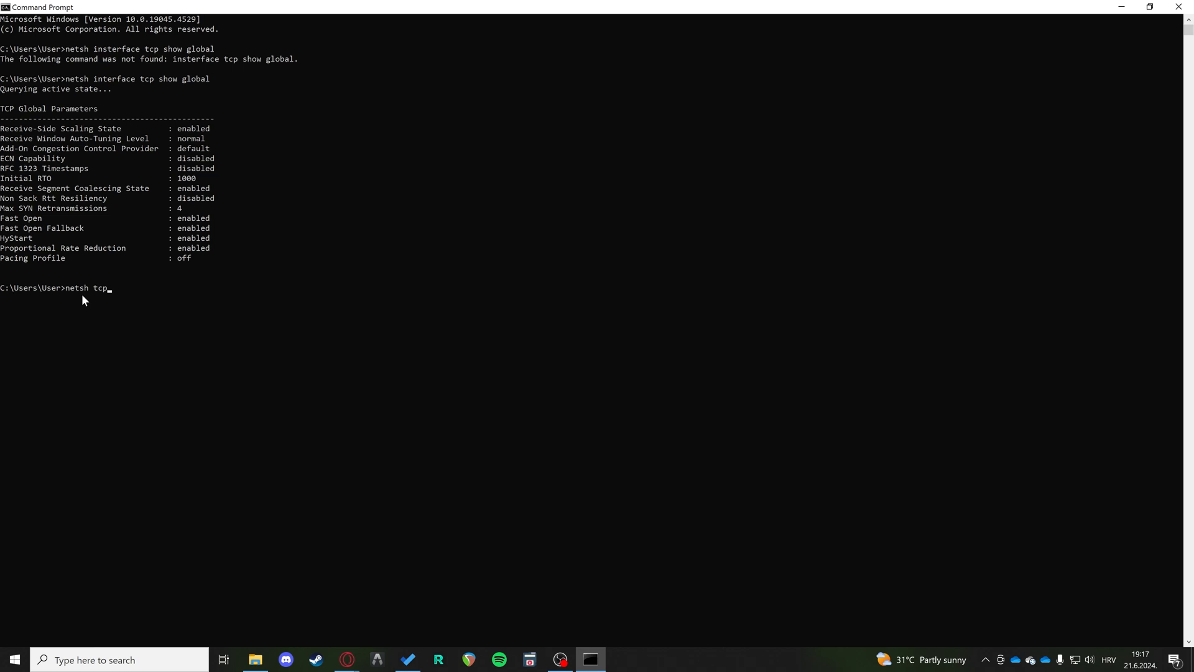
text(insterface)
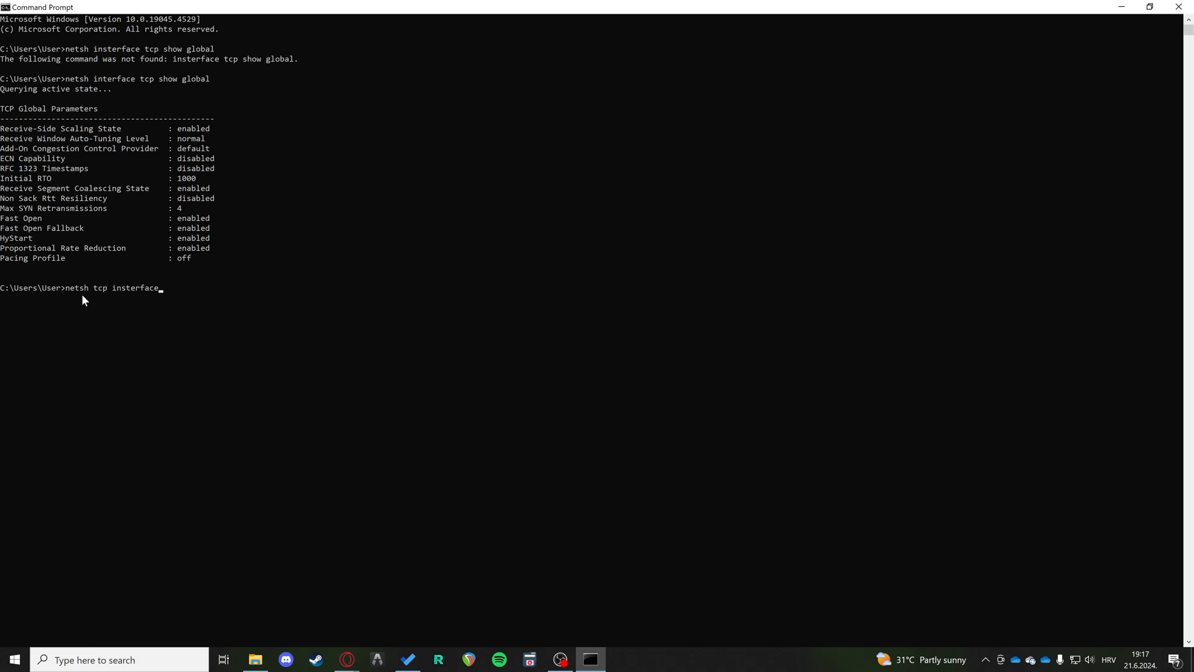
text(set glob)
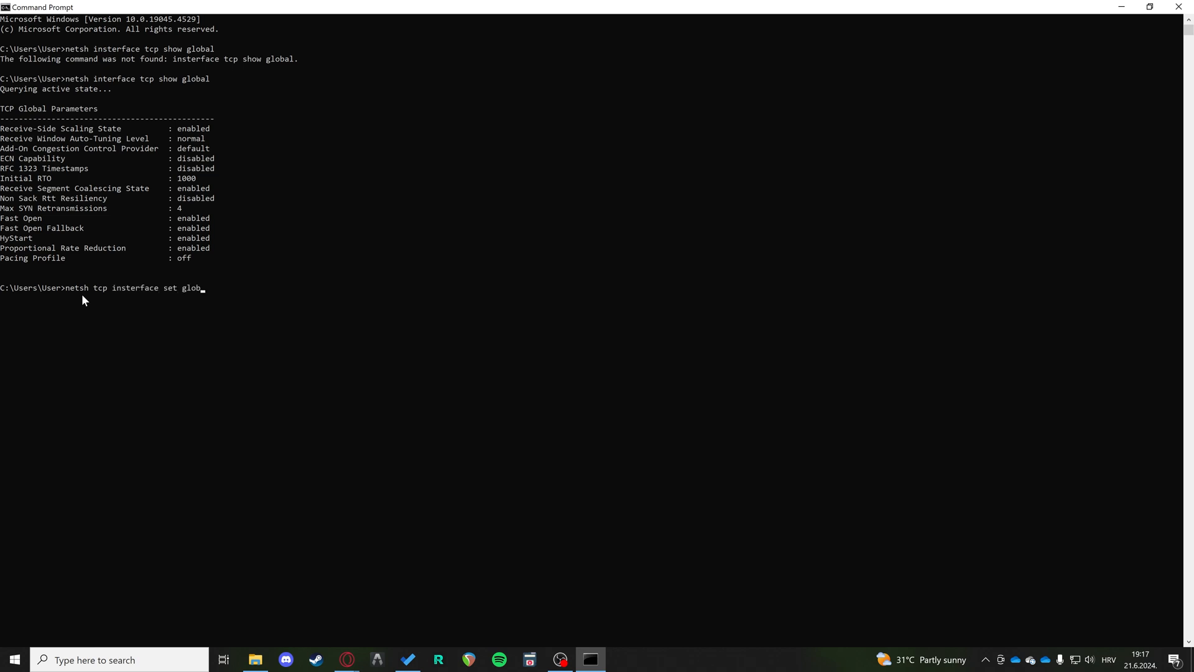
text(autotune level)
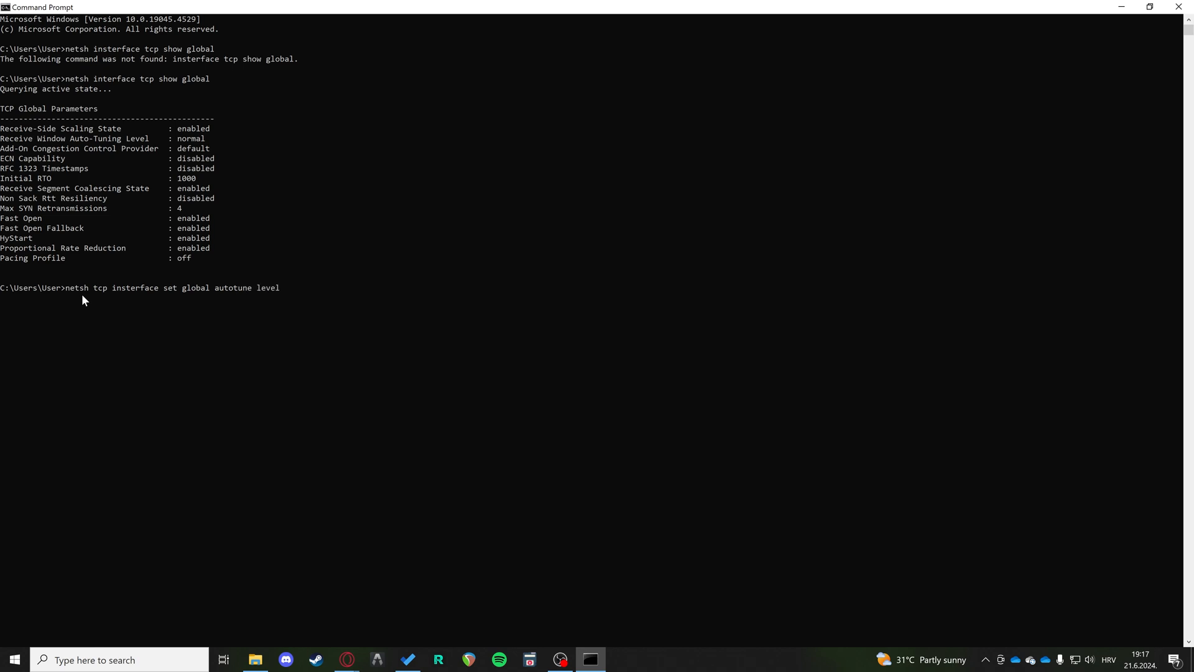
text(=normal)
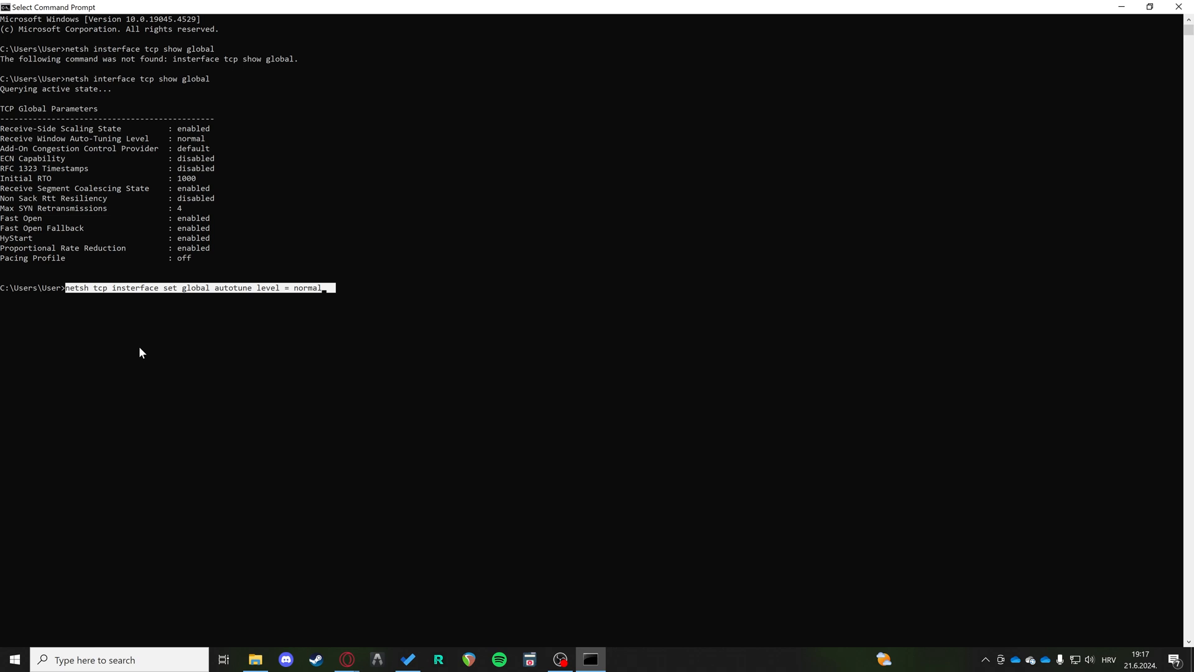
mouse_move(204, 33)
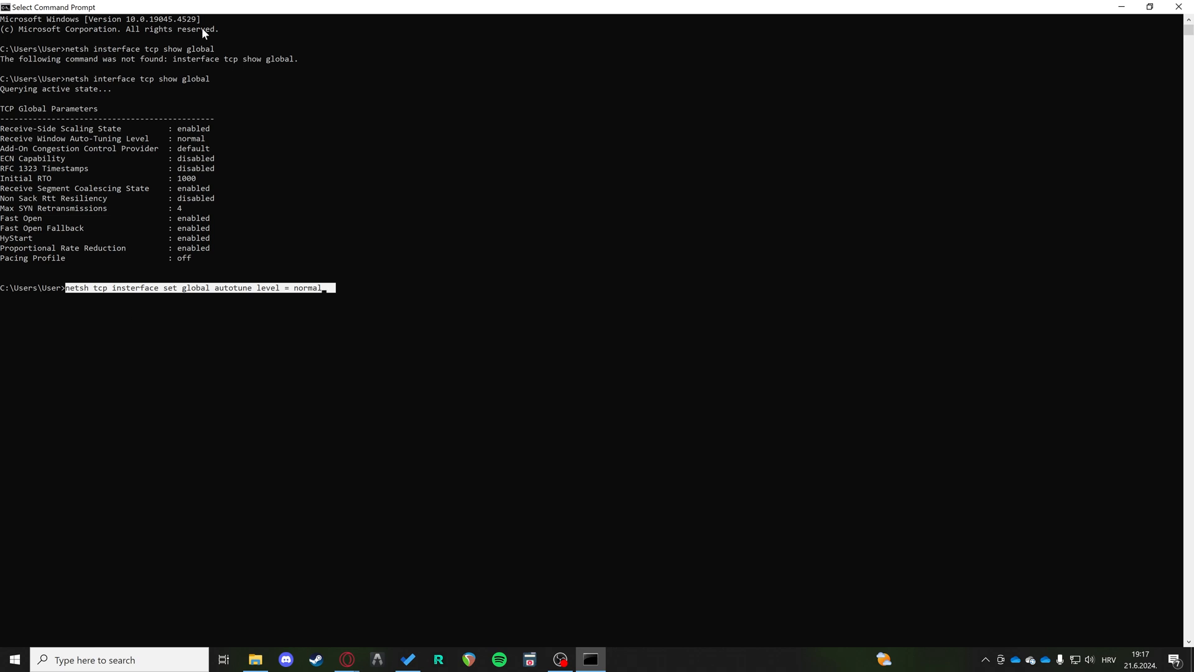
mouse_move(264, 204)
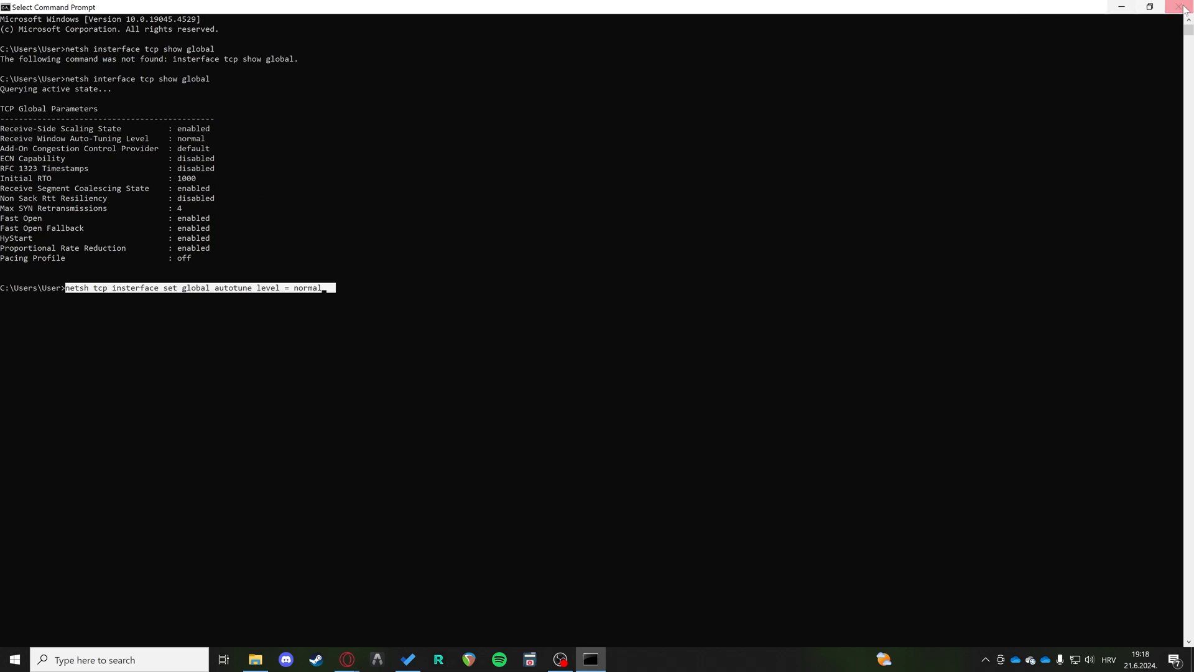
mouse_move(1185, 7)
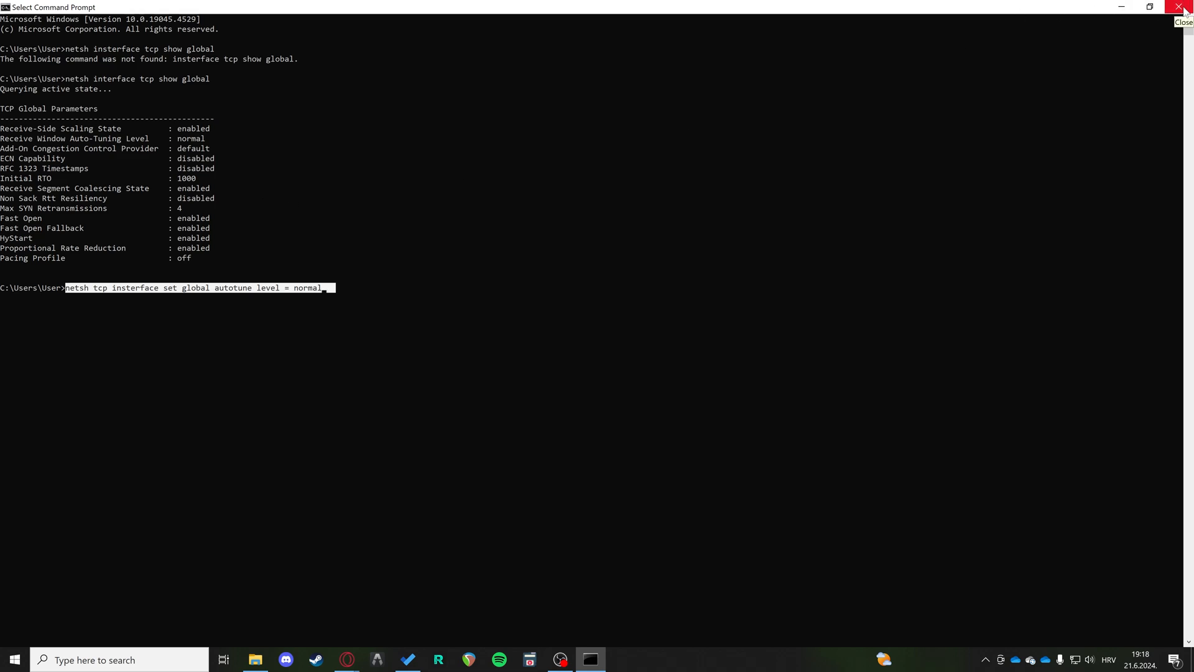
click(1185, 7)
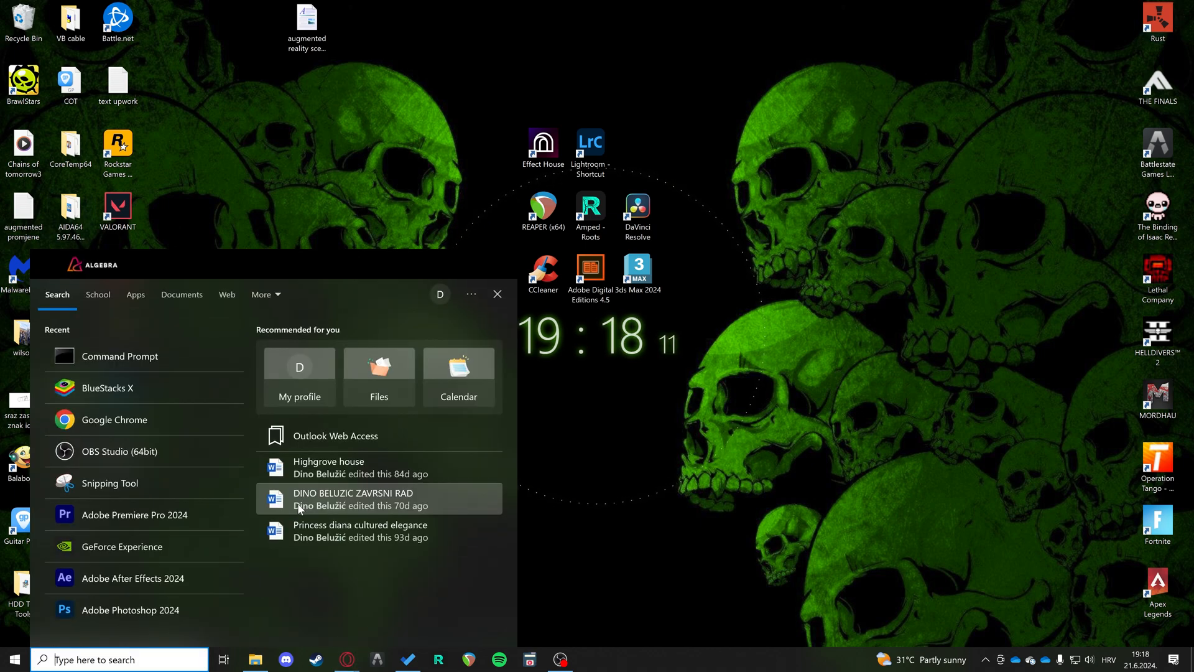
Open Device Manager and expand Network adapters to show the Ethernet, Wi-Fi and WAN Miniports.
text(discord)
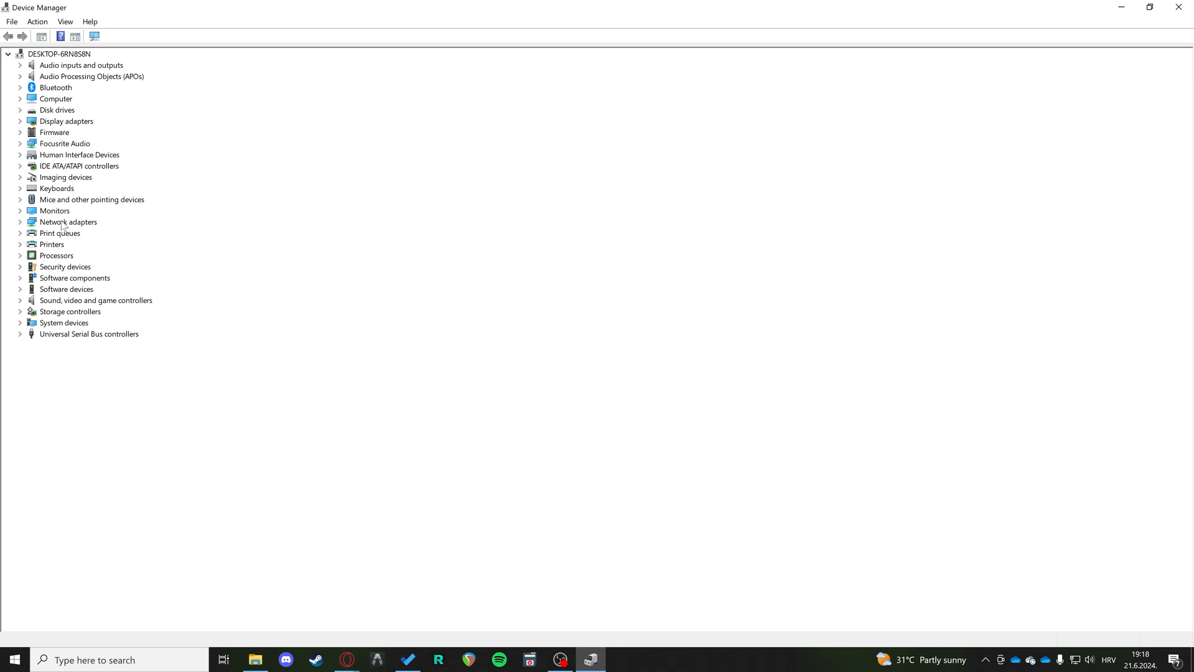
click(68, 221)
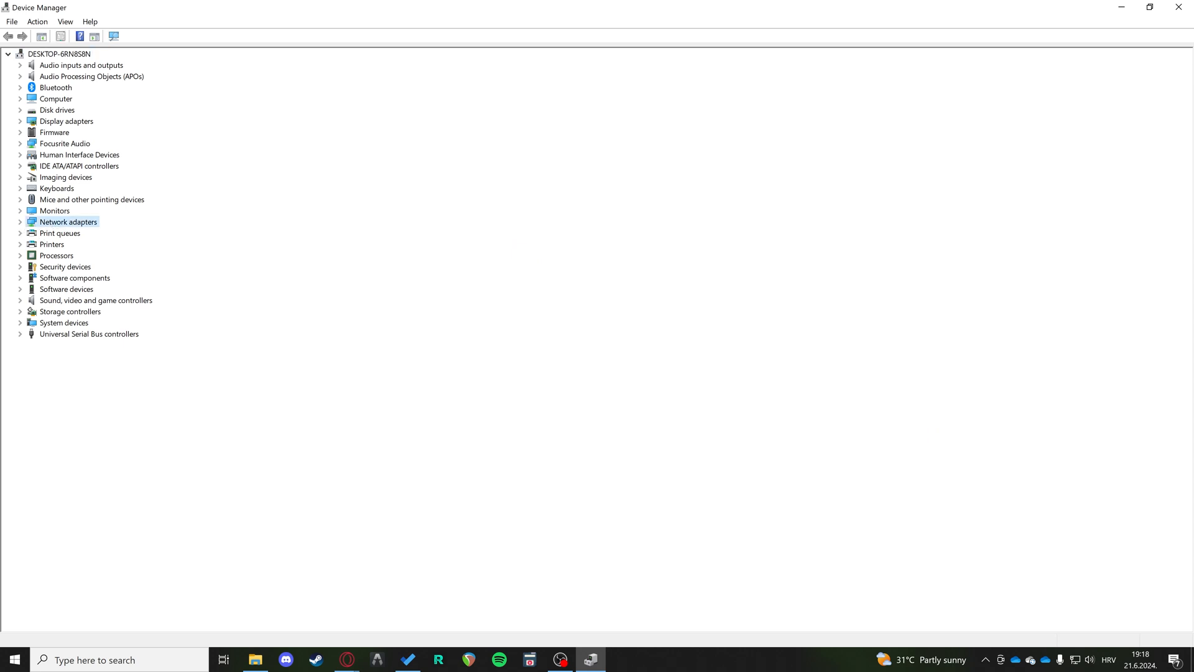
click(20, 221)
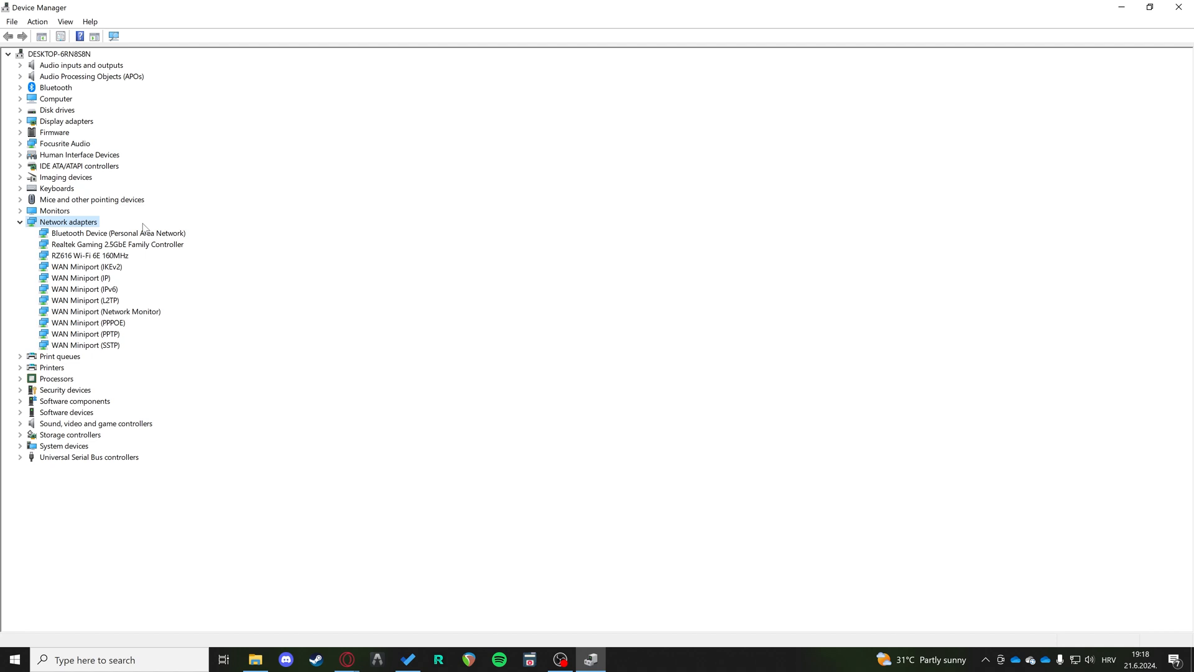
Open the driver update wizard for the RZ616 Wi-Fi 6E 160MHz adapter, then cancel it.
click(88, 255)
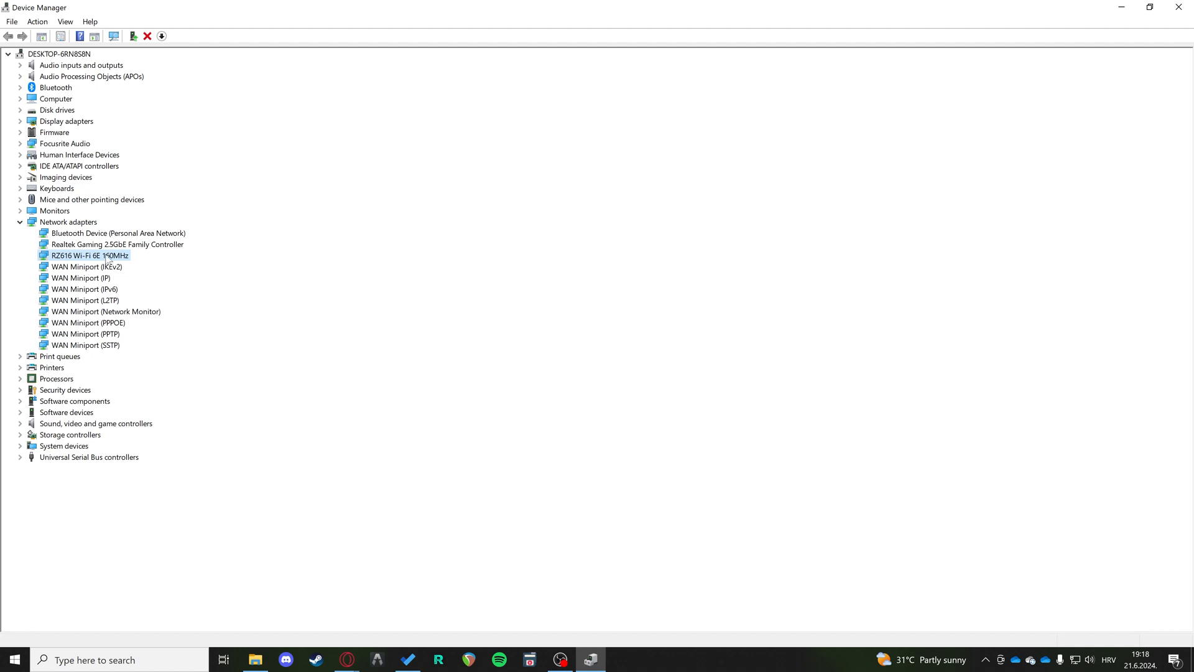
mouse_move(86, 264)
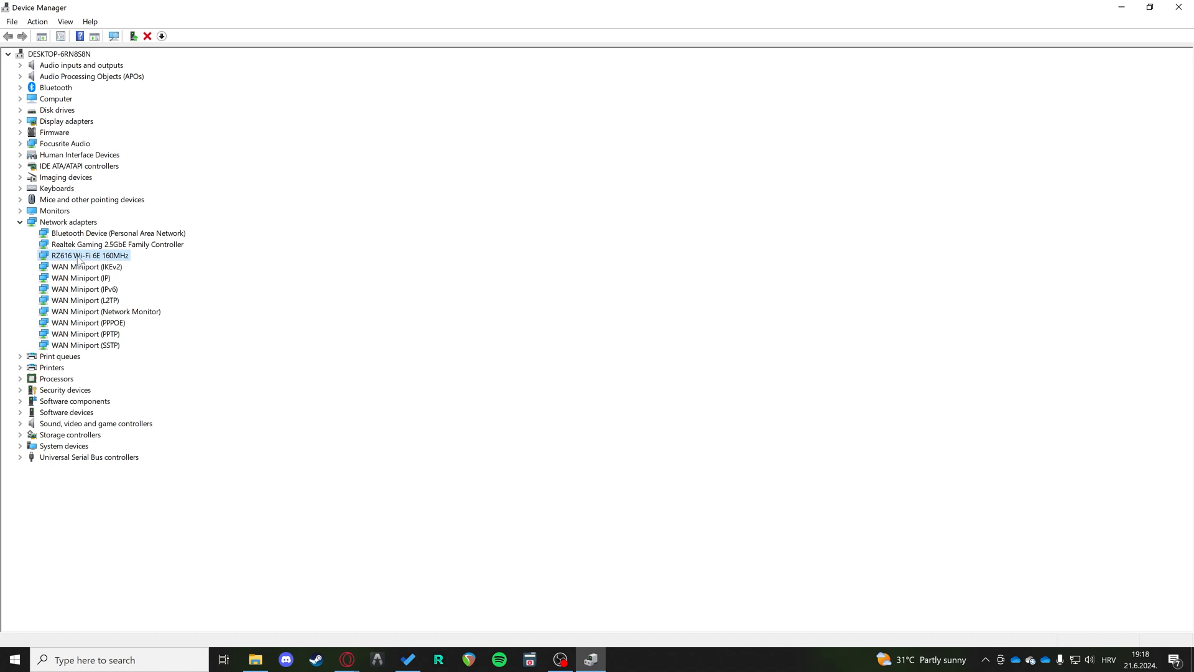
right_click(88, 255)
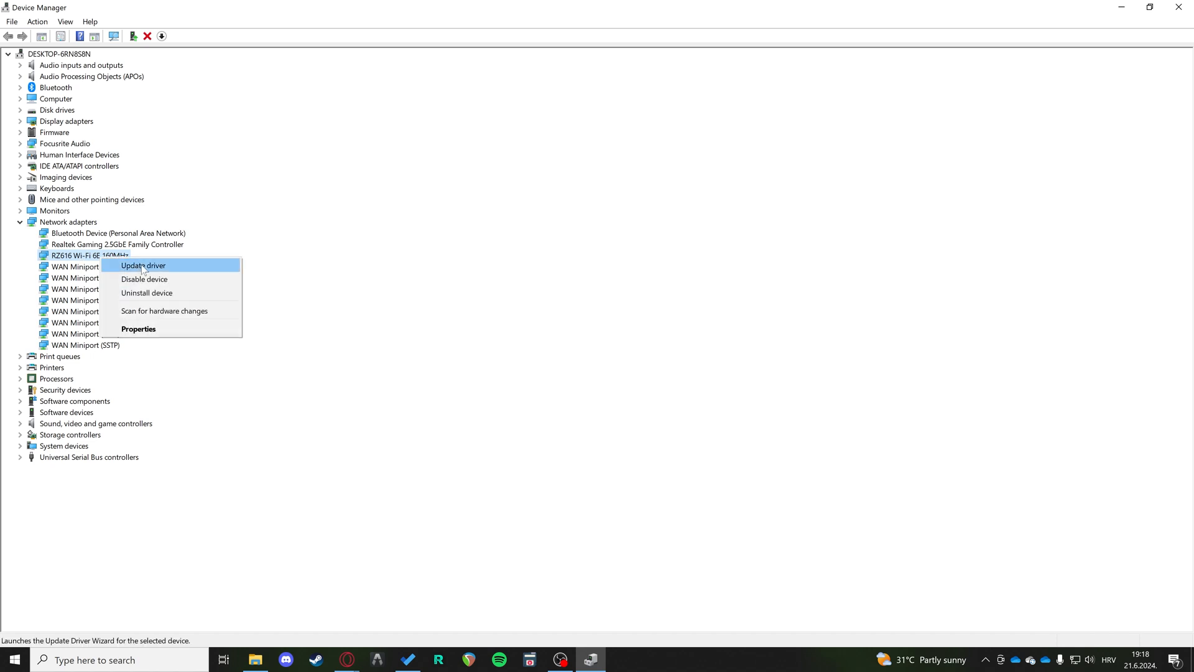
click(143, 264)
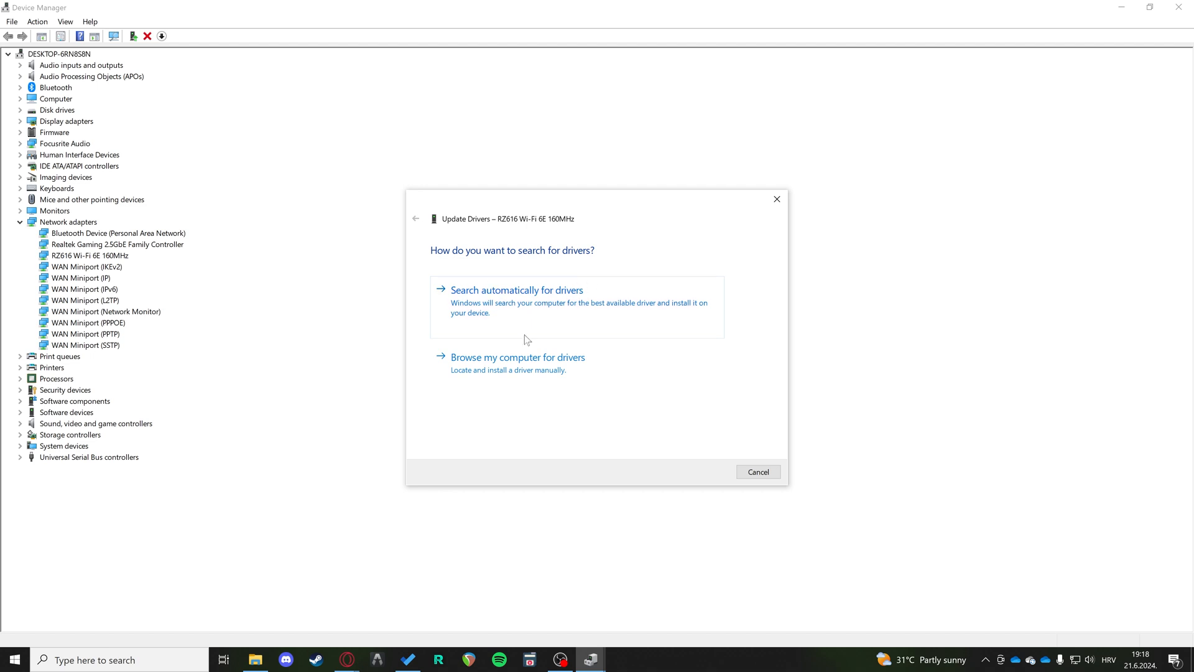
mouse_move(520, 297)
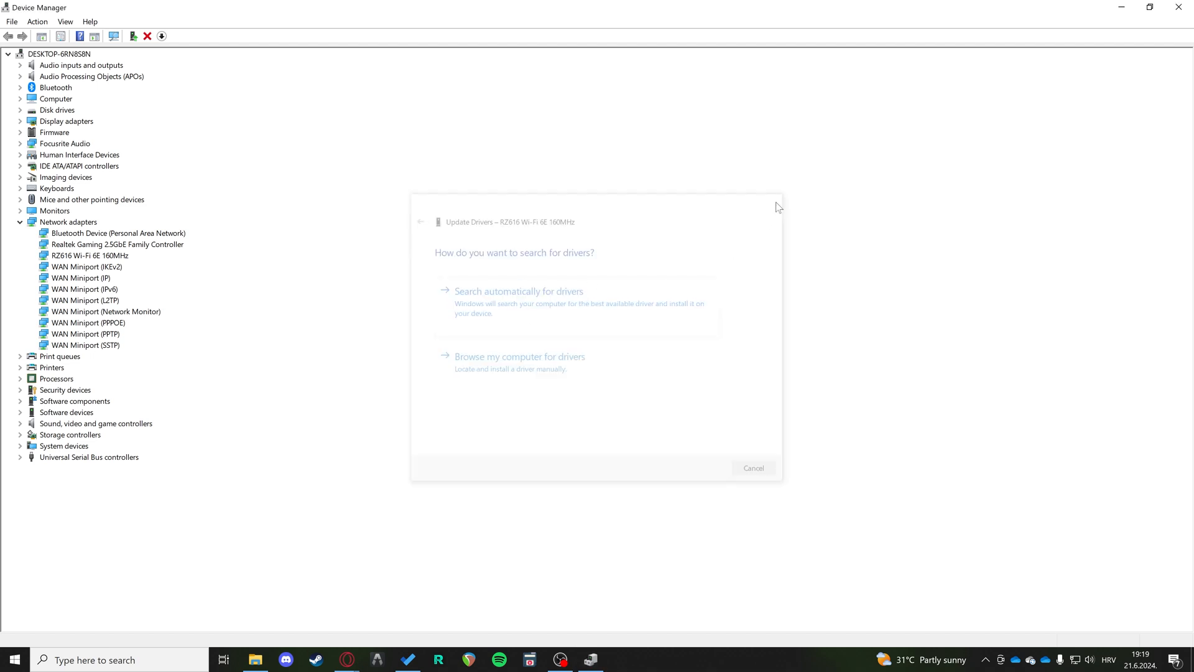
click(752, 467)
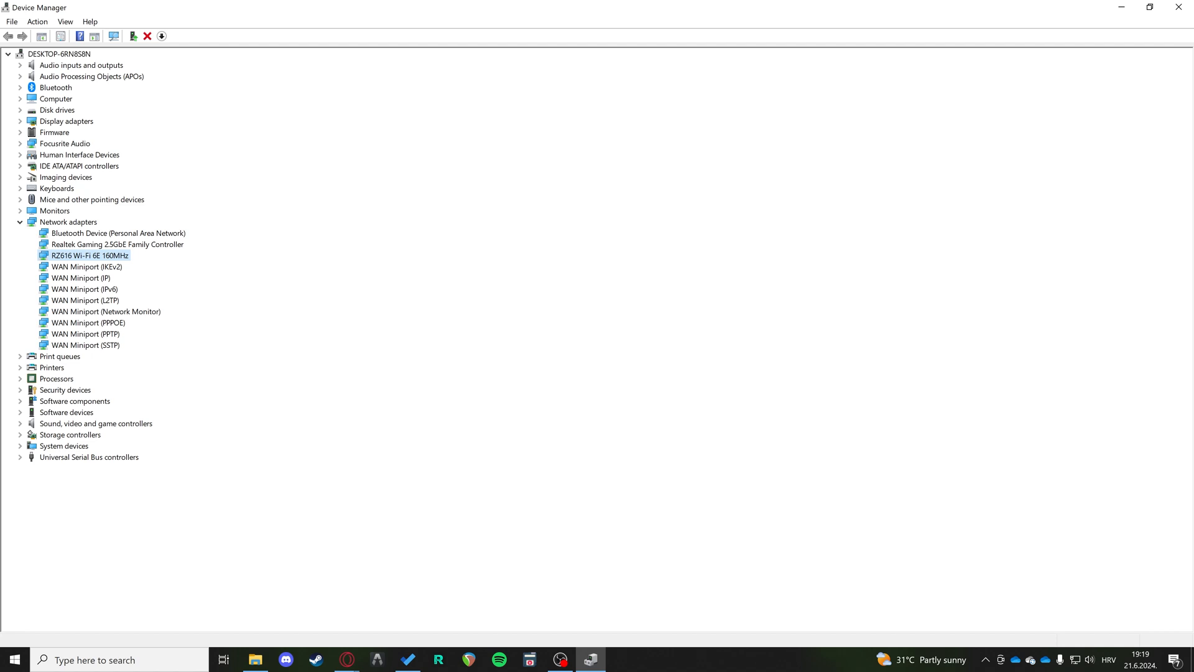
mouse_move(149, 207)
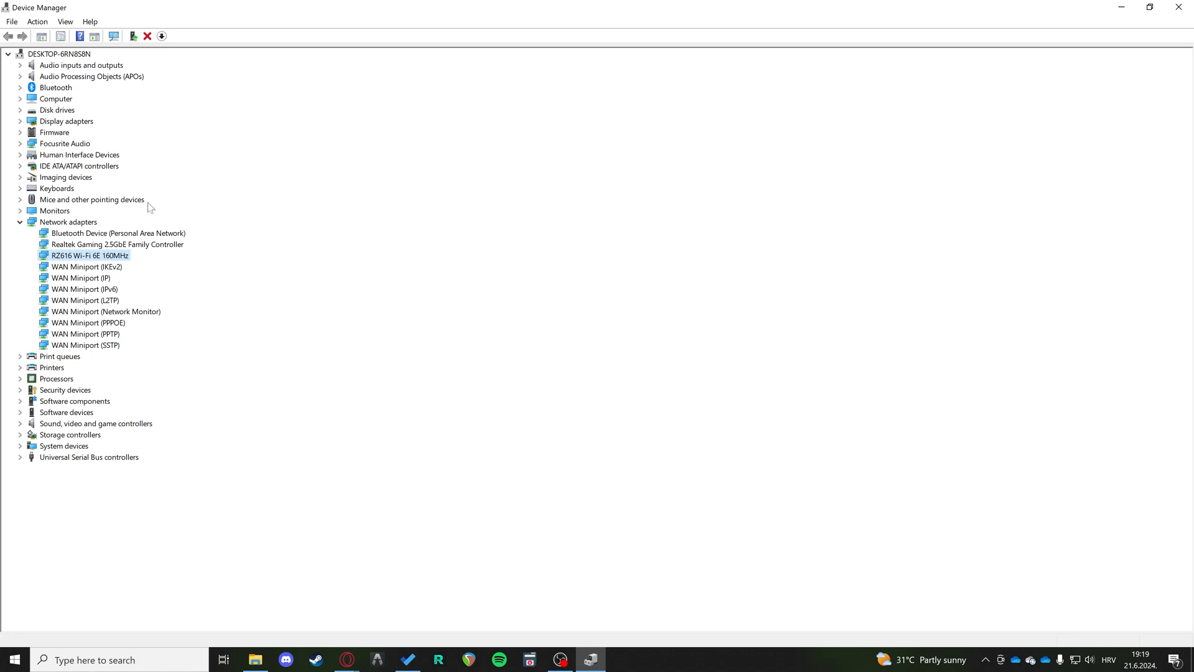
mouse_move(407, 364)
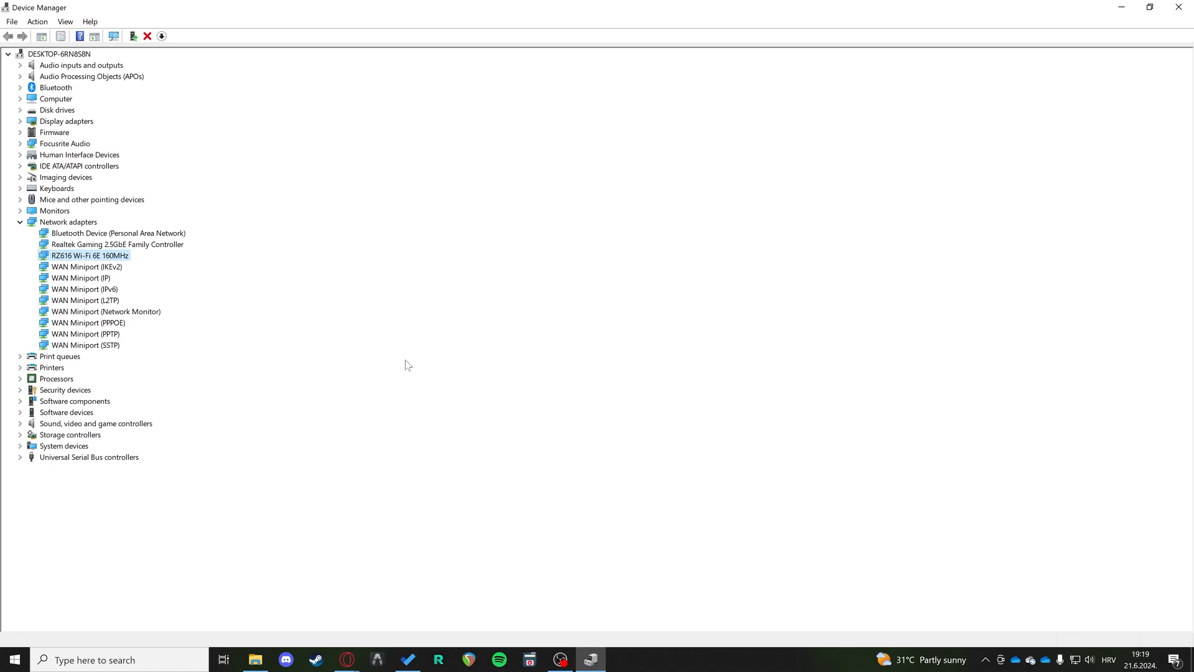
mouse_move(417, 347)
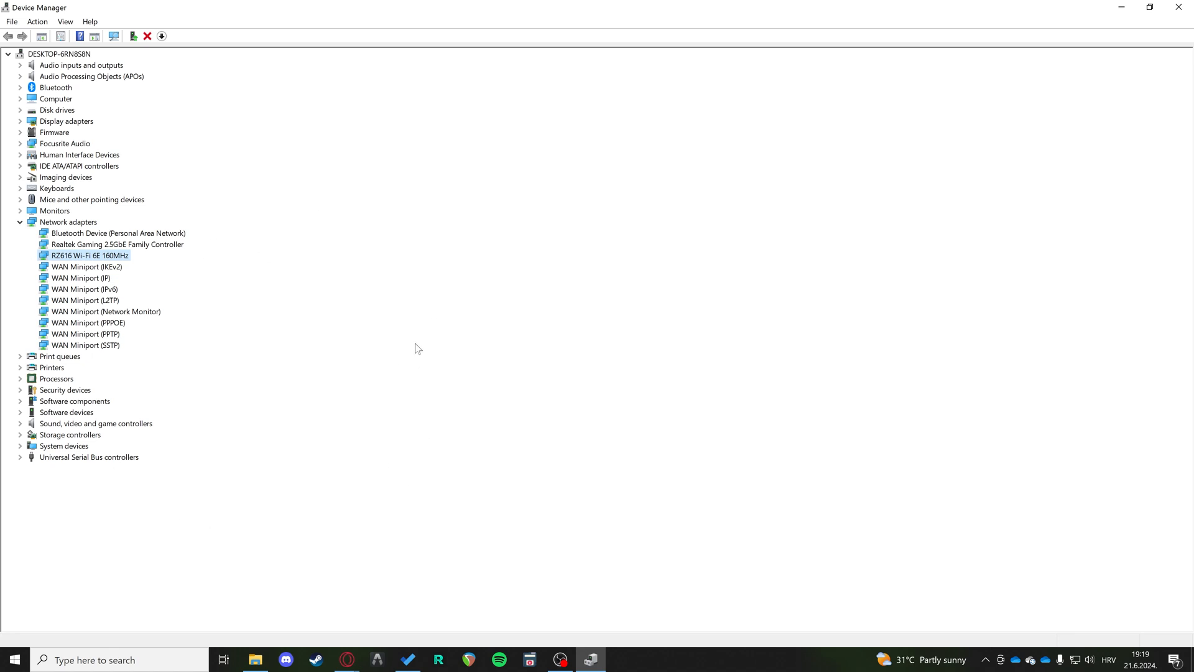
mouse_move(1180, 8)
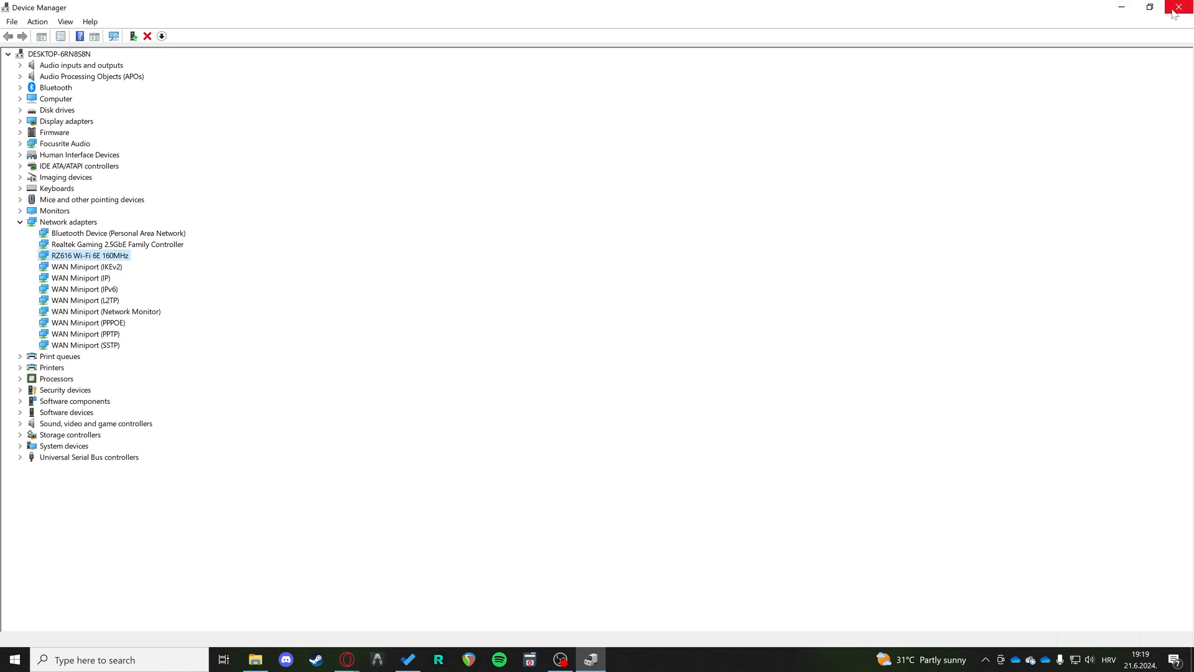
mouse_move(1184, 8)
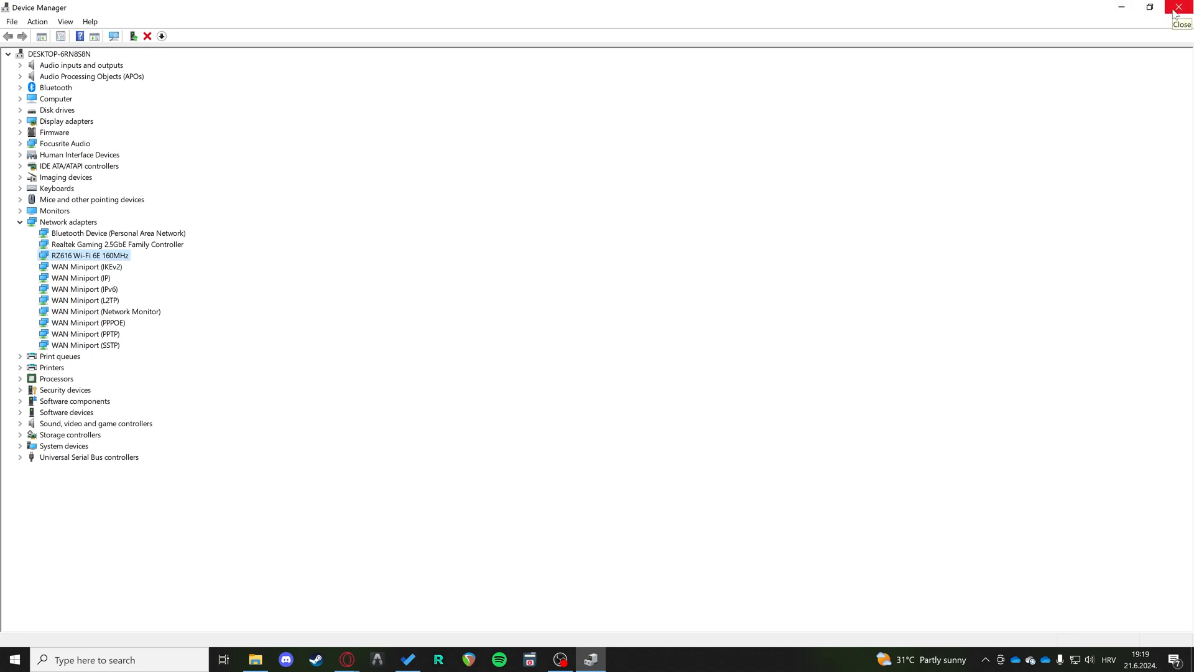
Close Device Manager and show the Ethernet page of Network & Internet settings with Network 5.
click(1184, 7)
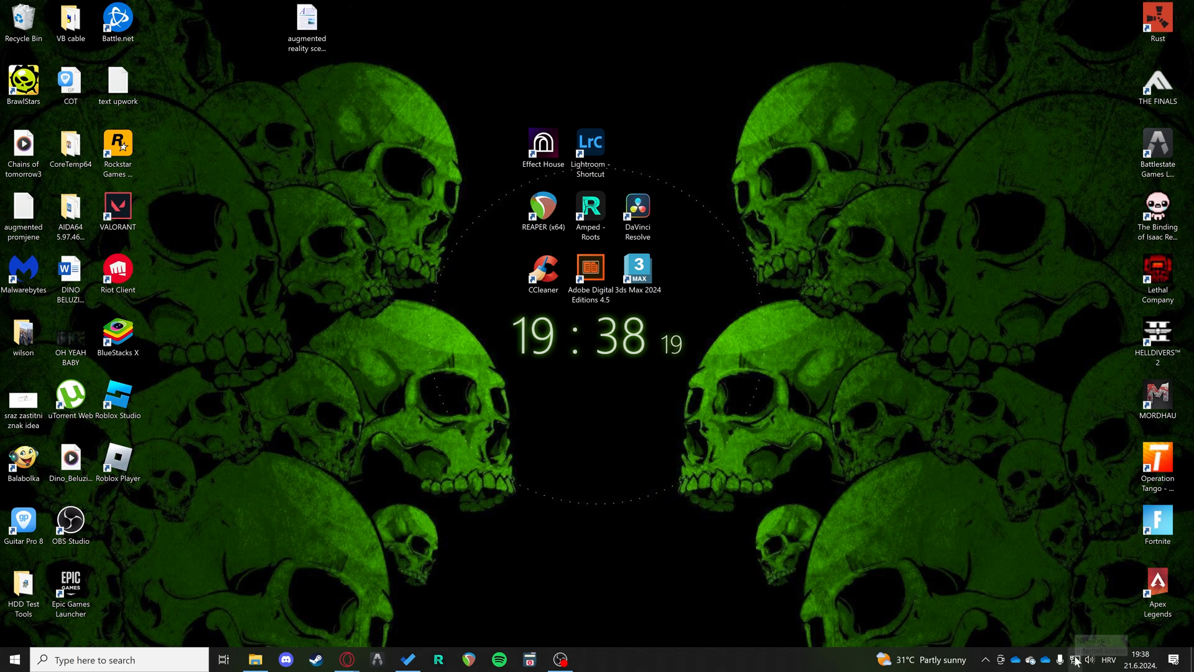
right_click(1089, 660)
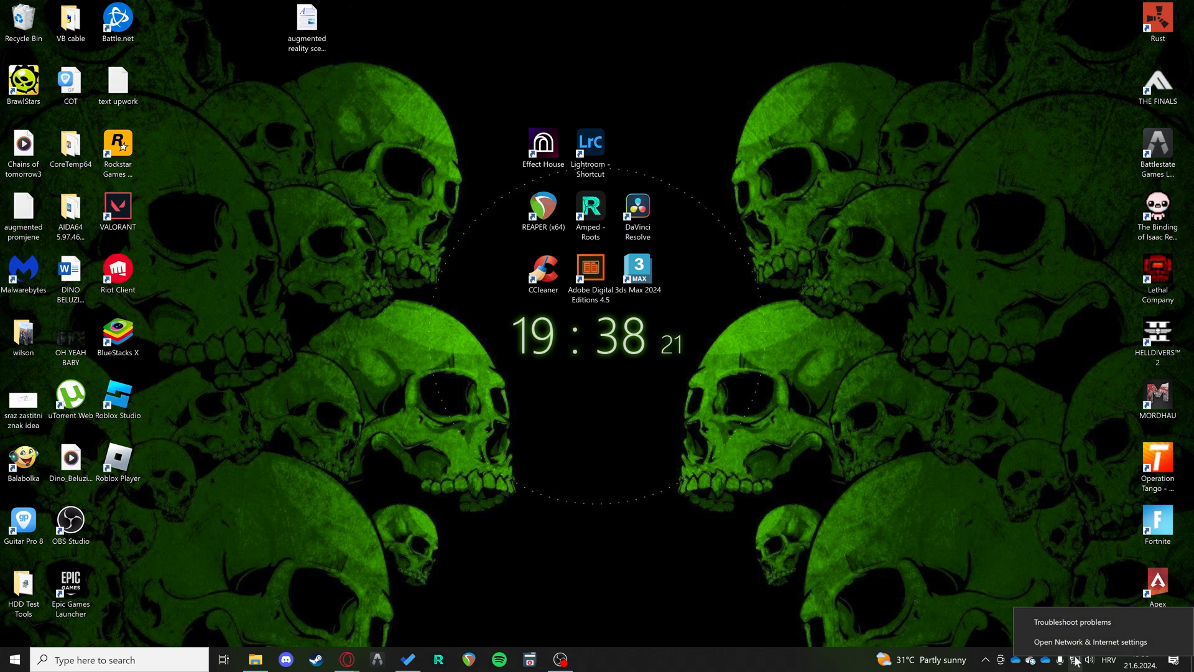
mouse_move(1089, 642)
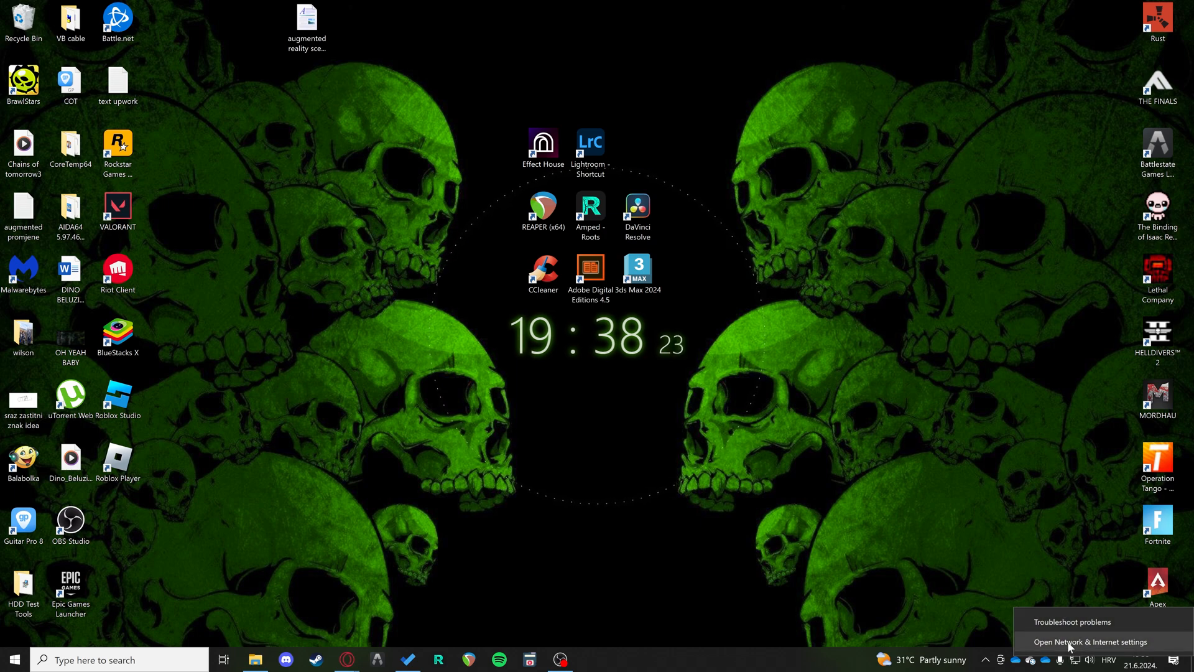
click(1089, 641)
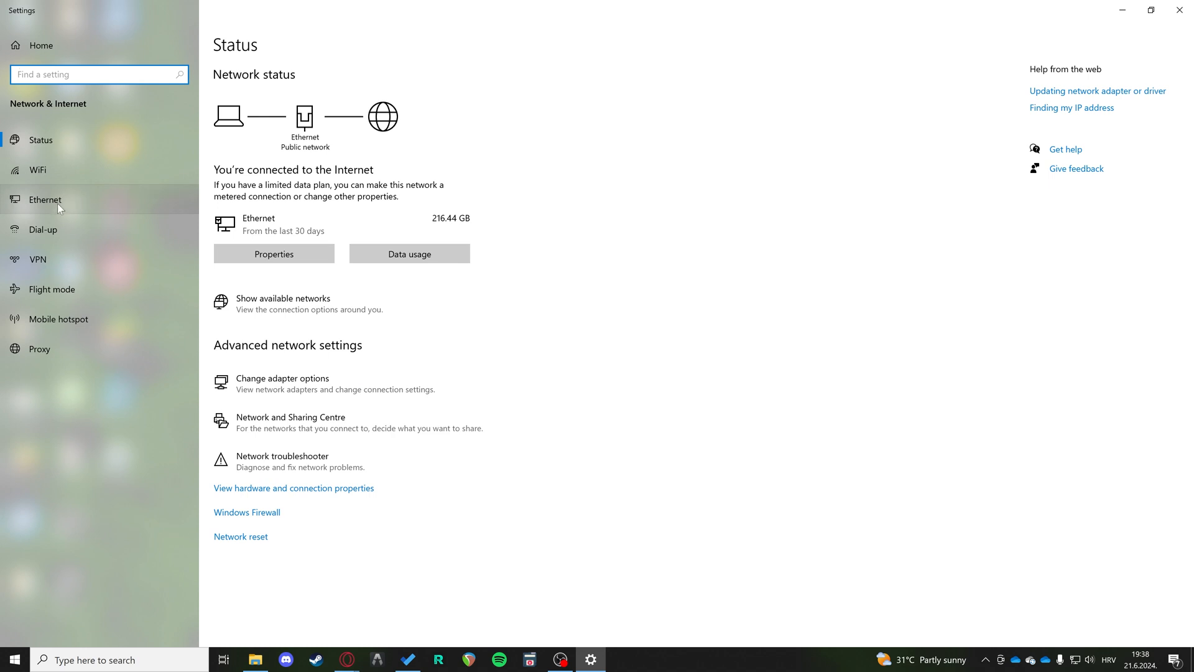
click(44, 200)
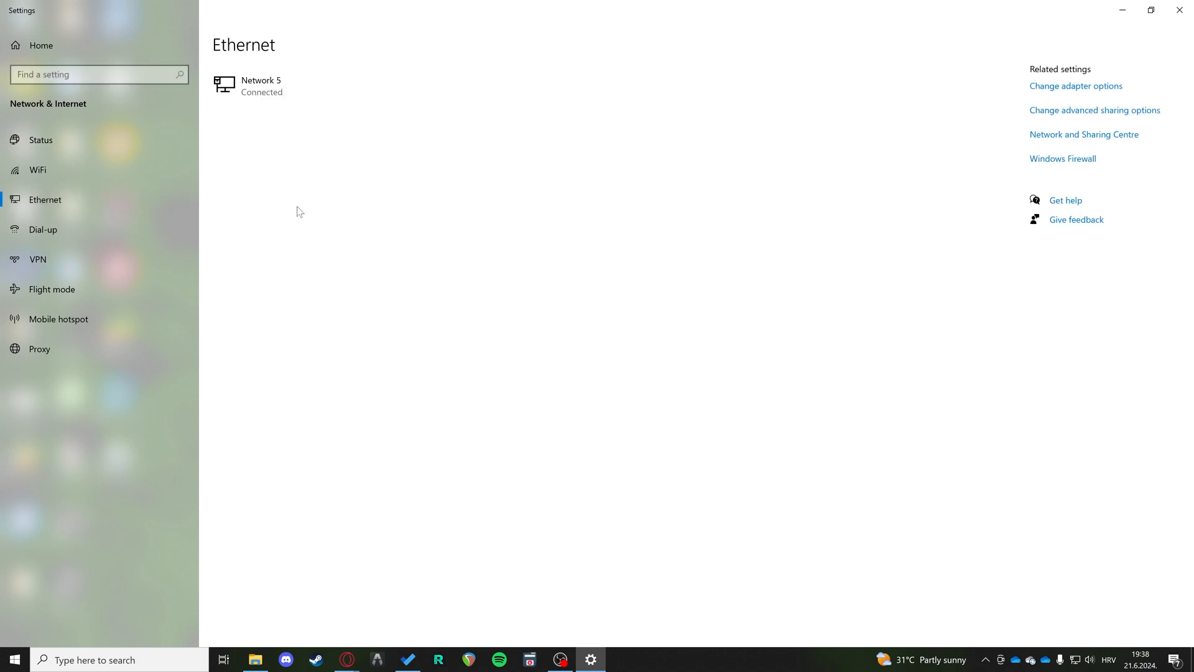
mouse_move(308, 89)
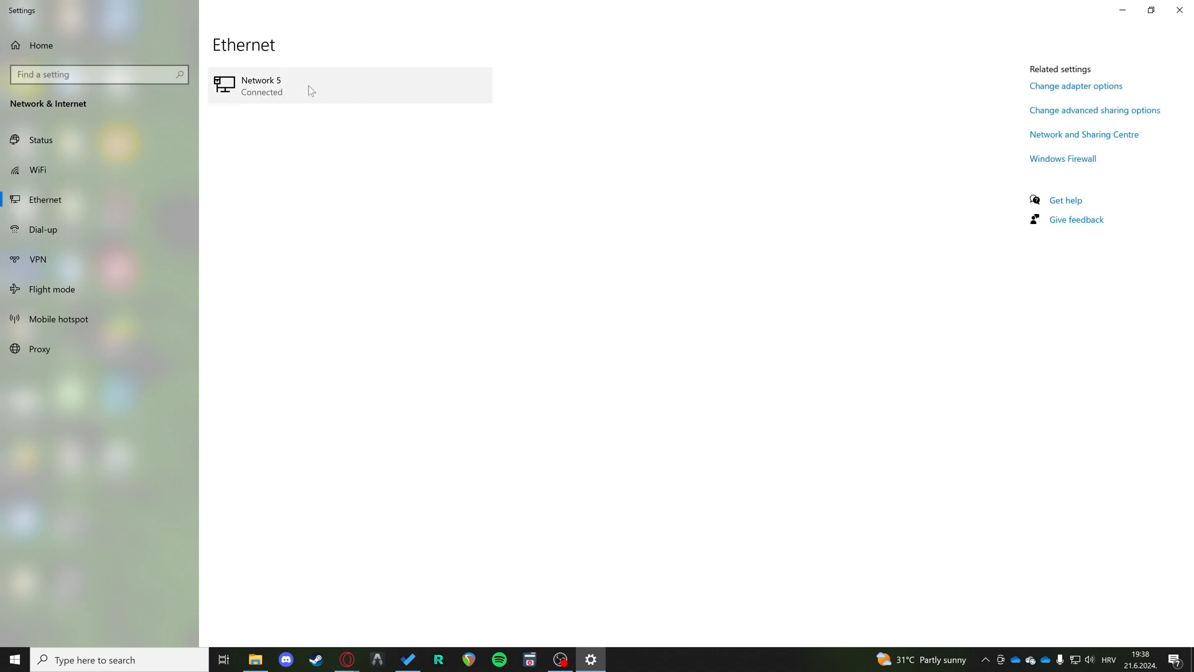
mouse_move(580, 125)
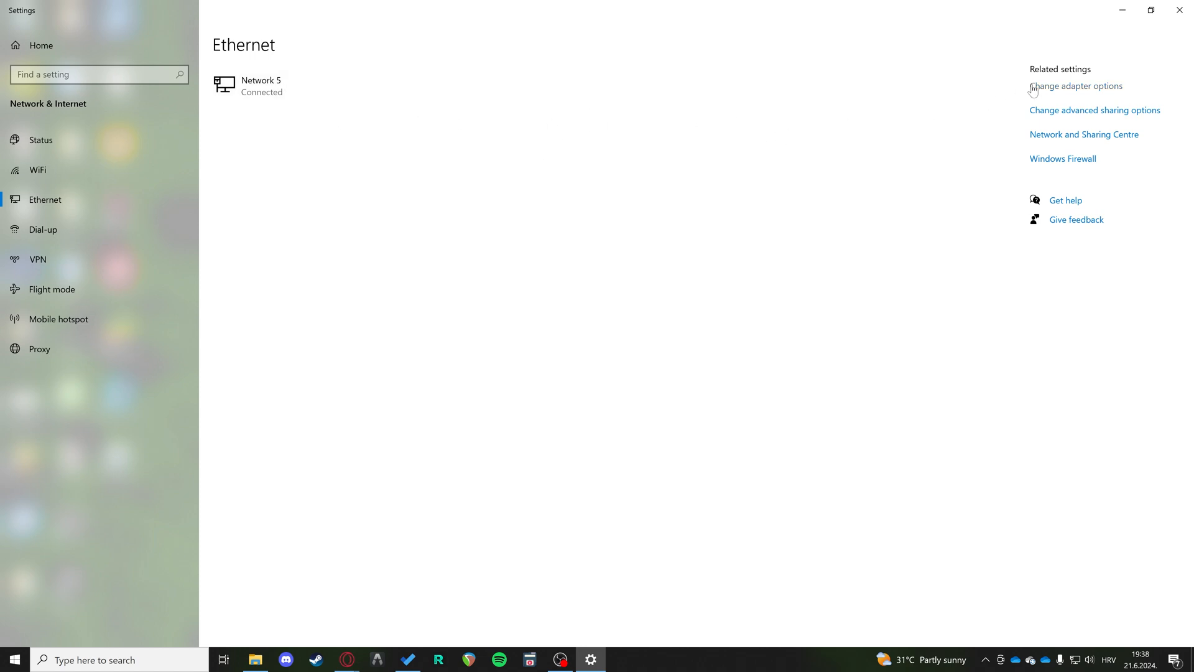
mouse_move(1112, 88)
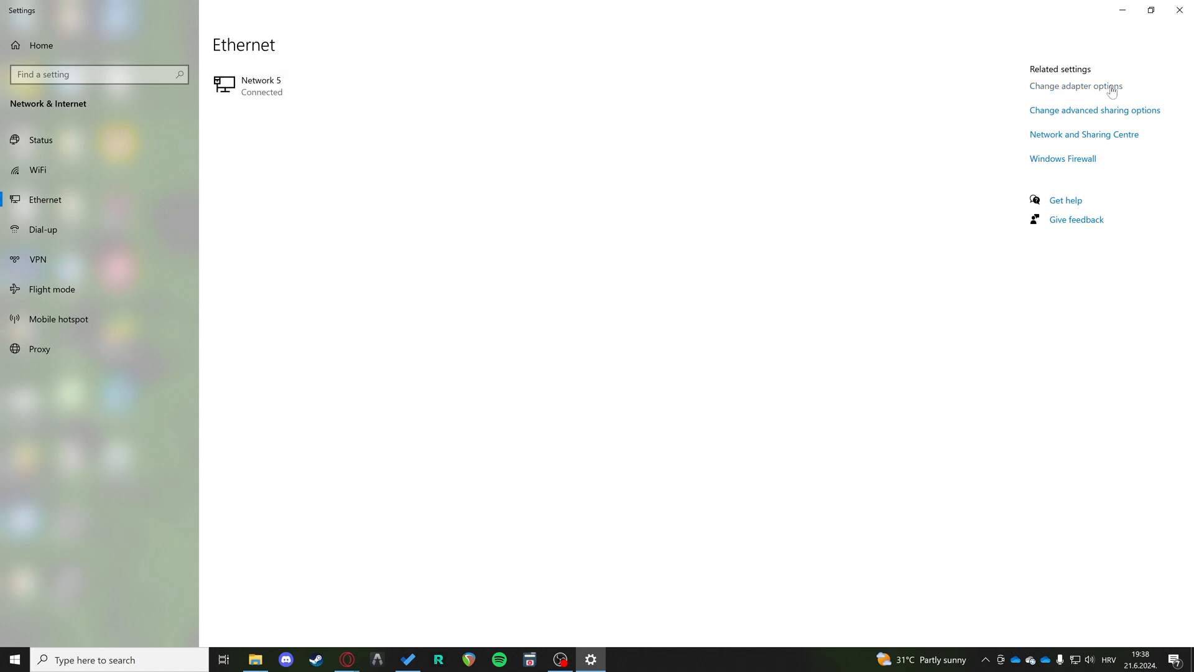
mouse_move(1068, 91)
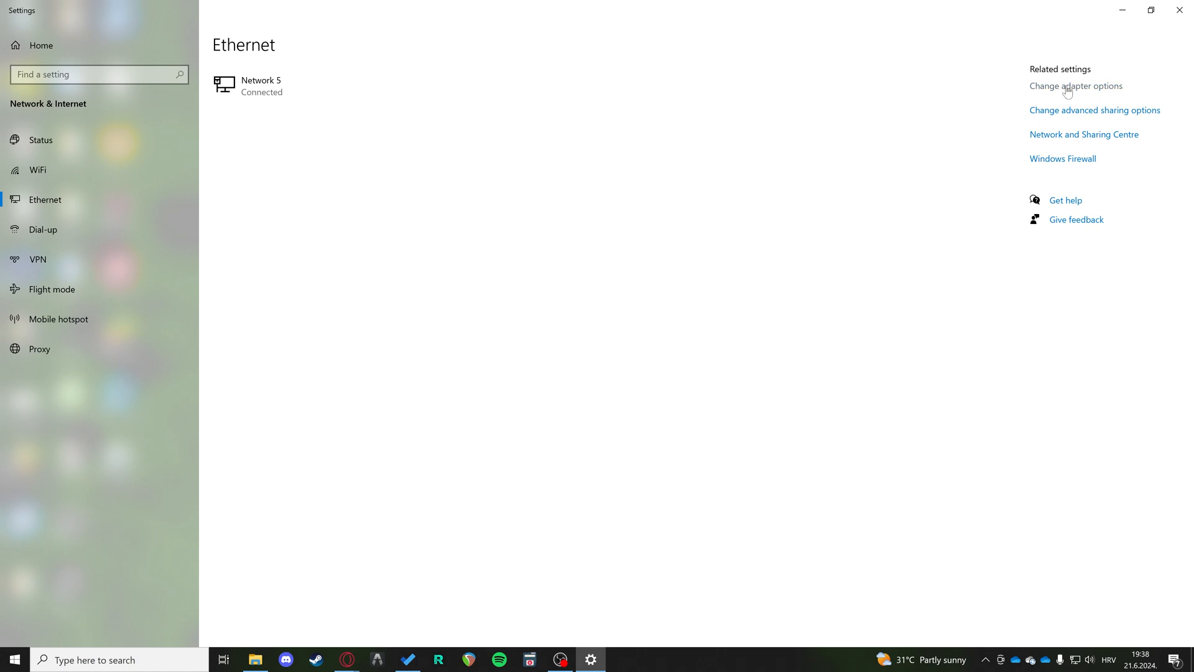
Open the Ethernet adapter's Properties and select Internet Protocol Version 4 (TCP/IPv4).
click(1075, 86)
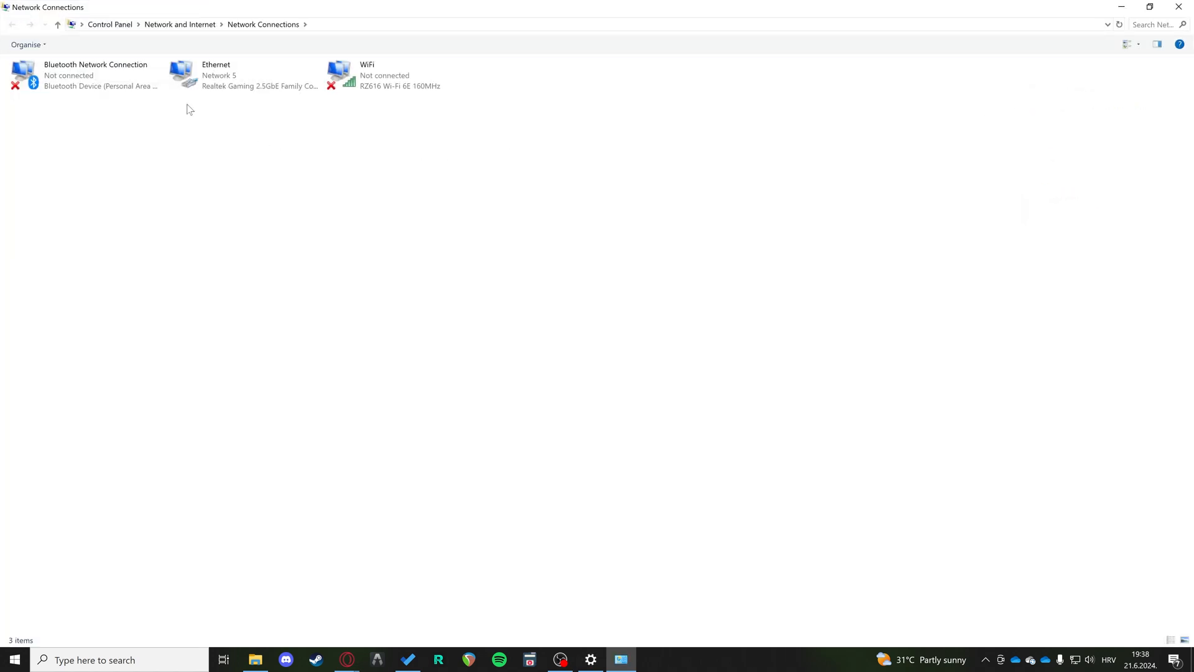
click(244, 75)
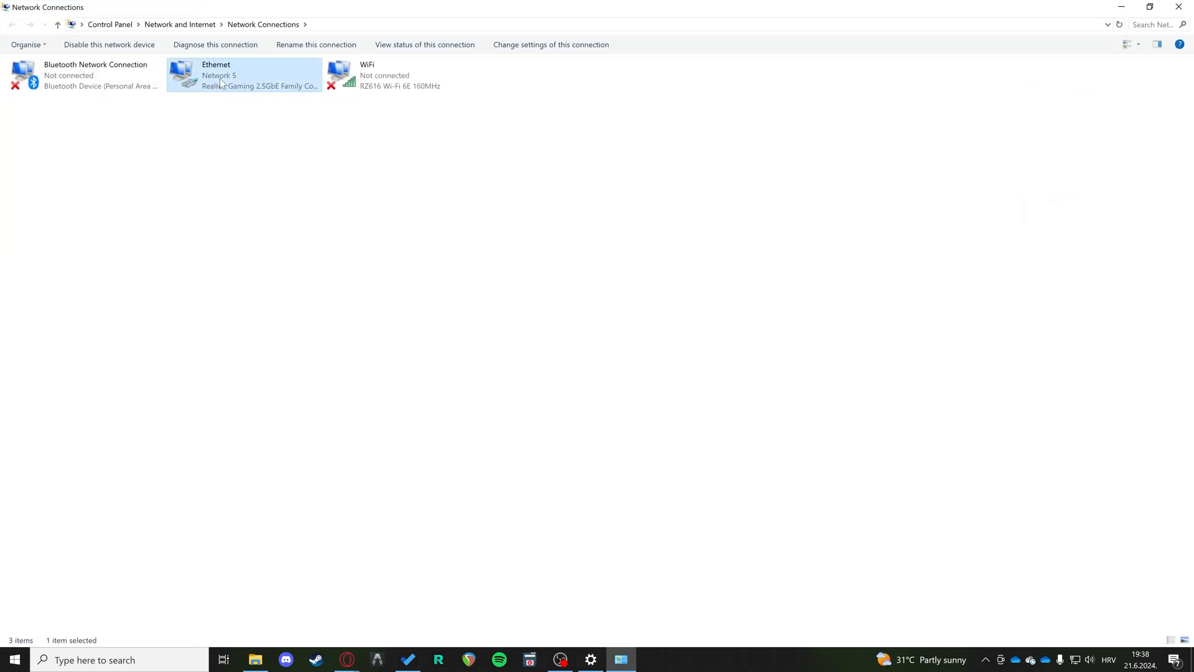
right_click(221, 75)
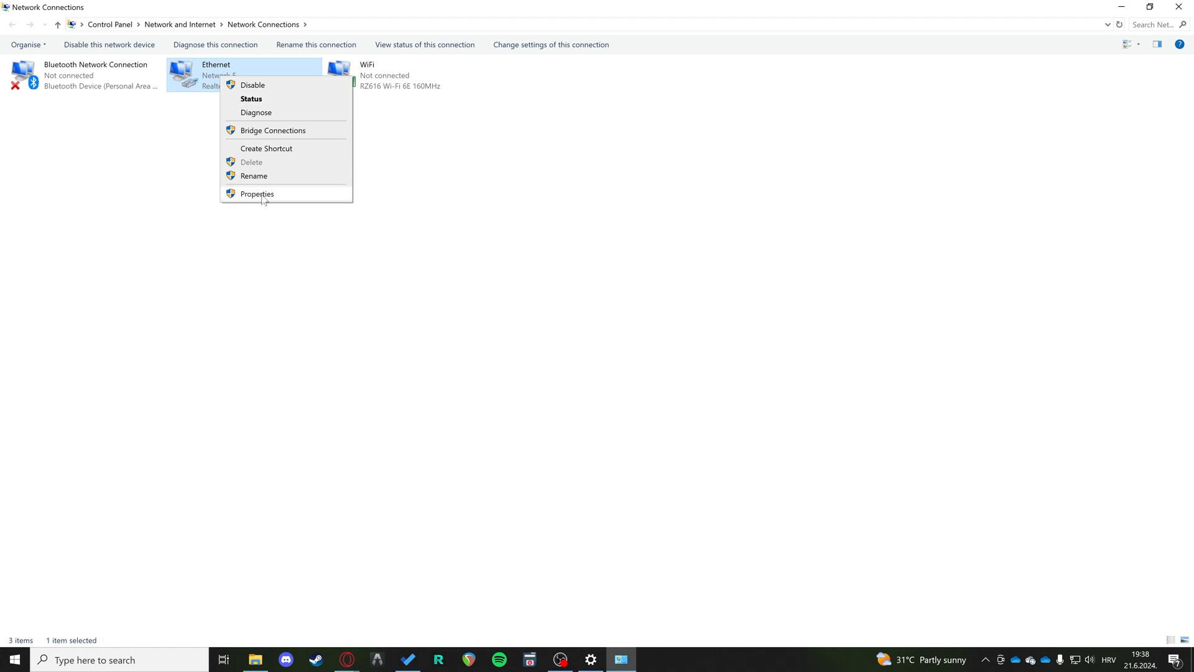
click(257, 194)
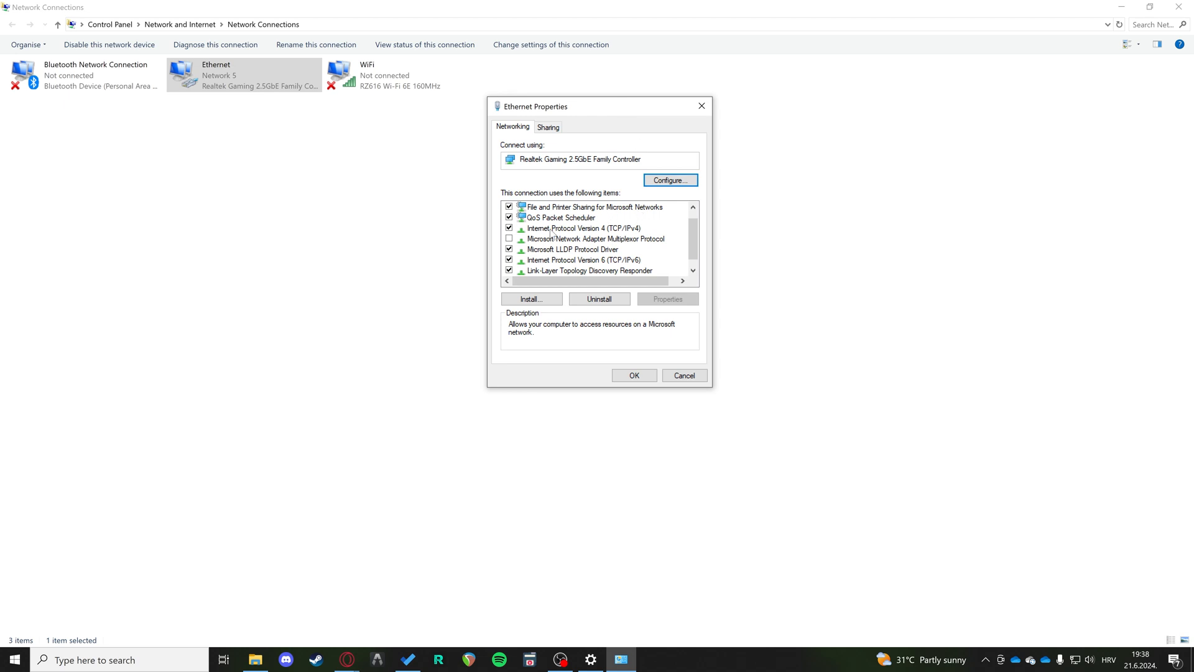
click(583, 227)
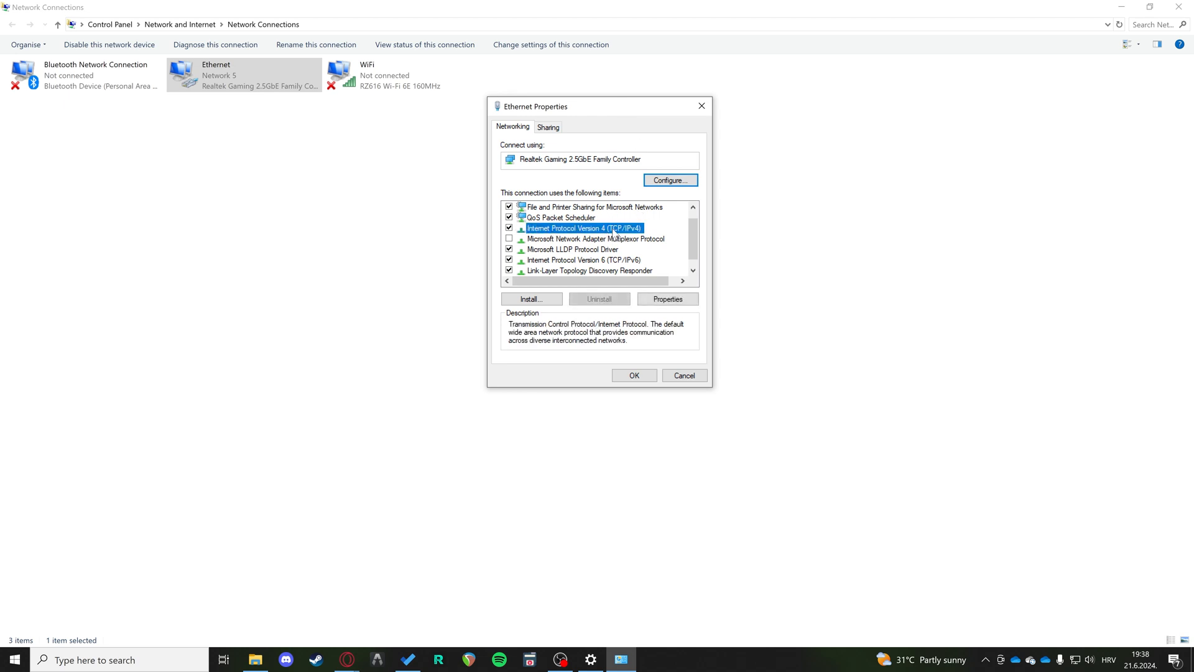
mouse_move(633, 235)
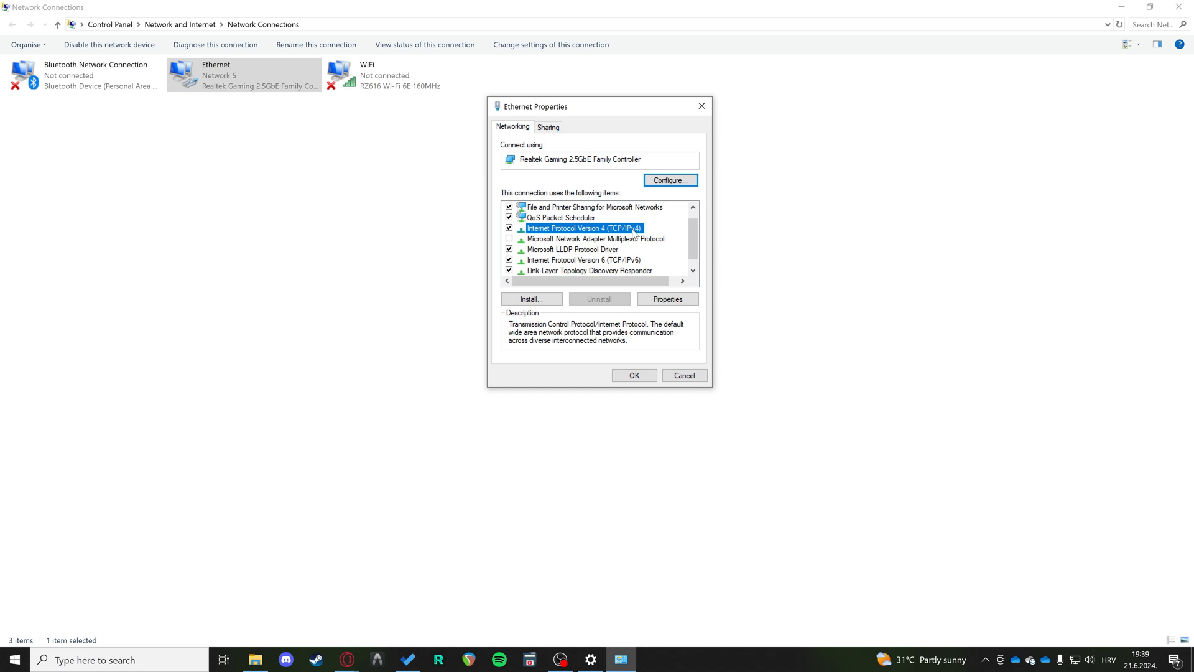
Set IPv4 to obtain an IP automatically with DNS servers 1.1.1.1 and 1.0.0.1.
click(668, 299)
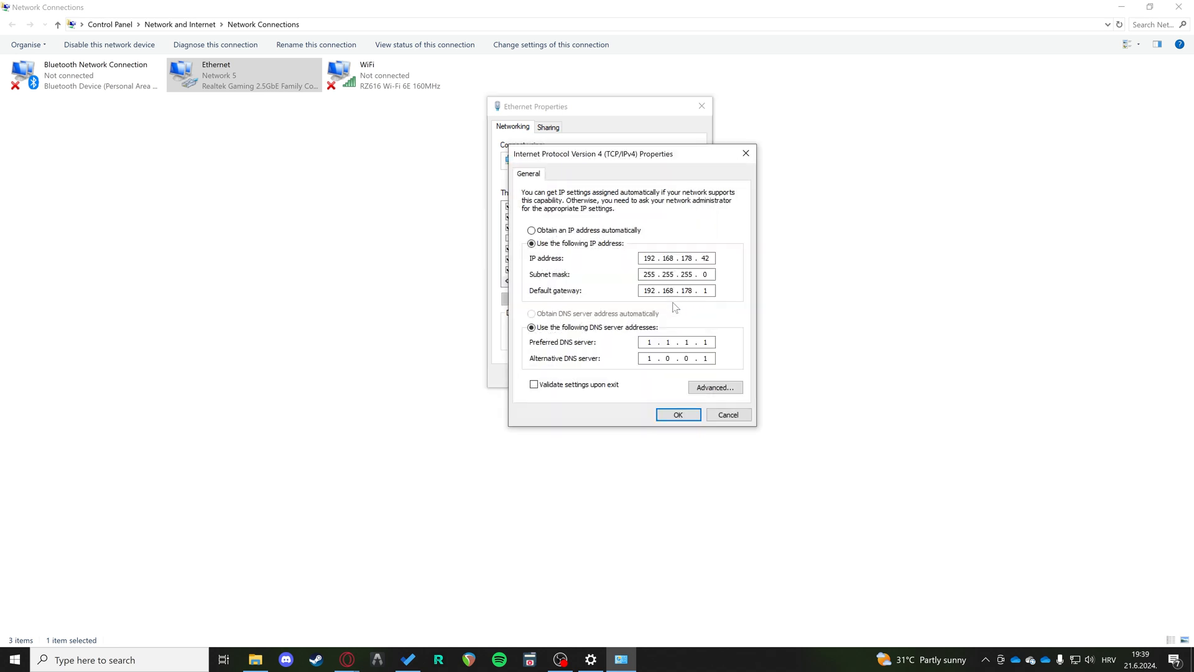
click(530, 230)
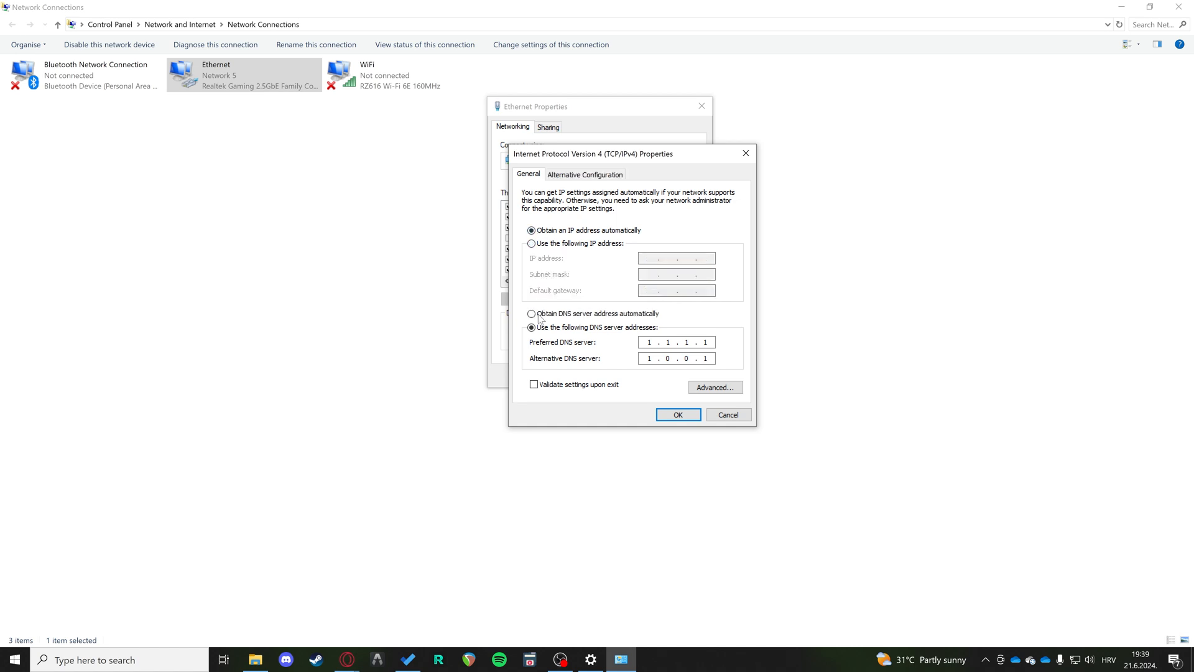
click(532, 312)
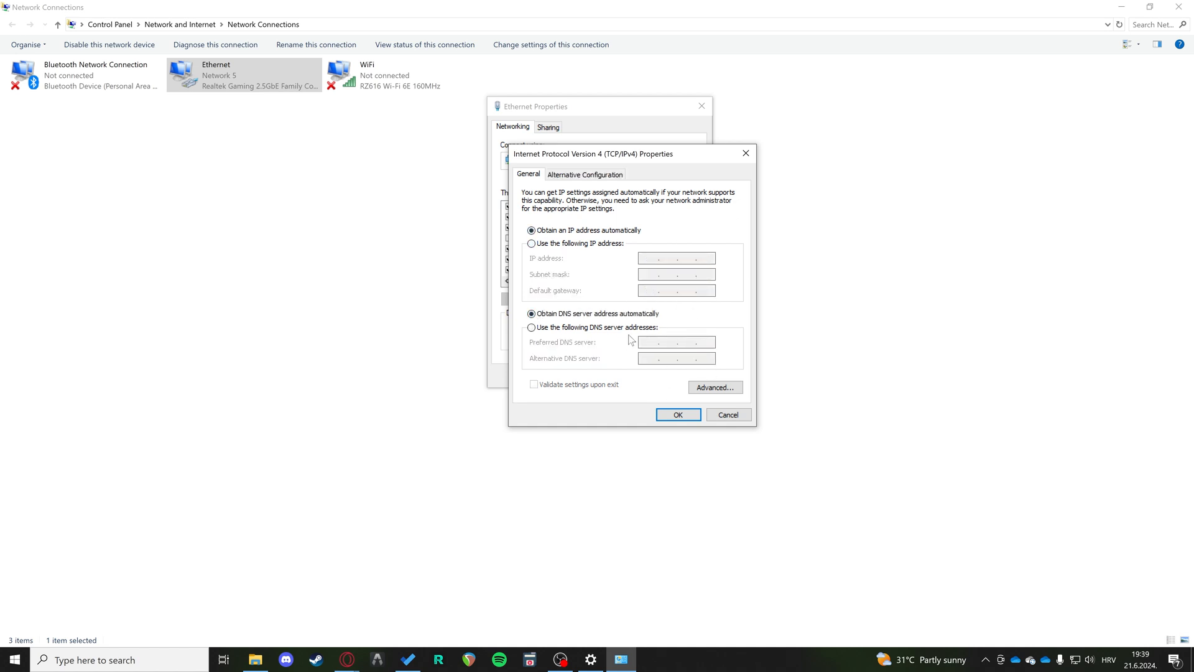
mouse_move(600, 268)
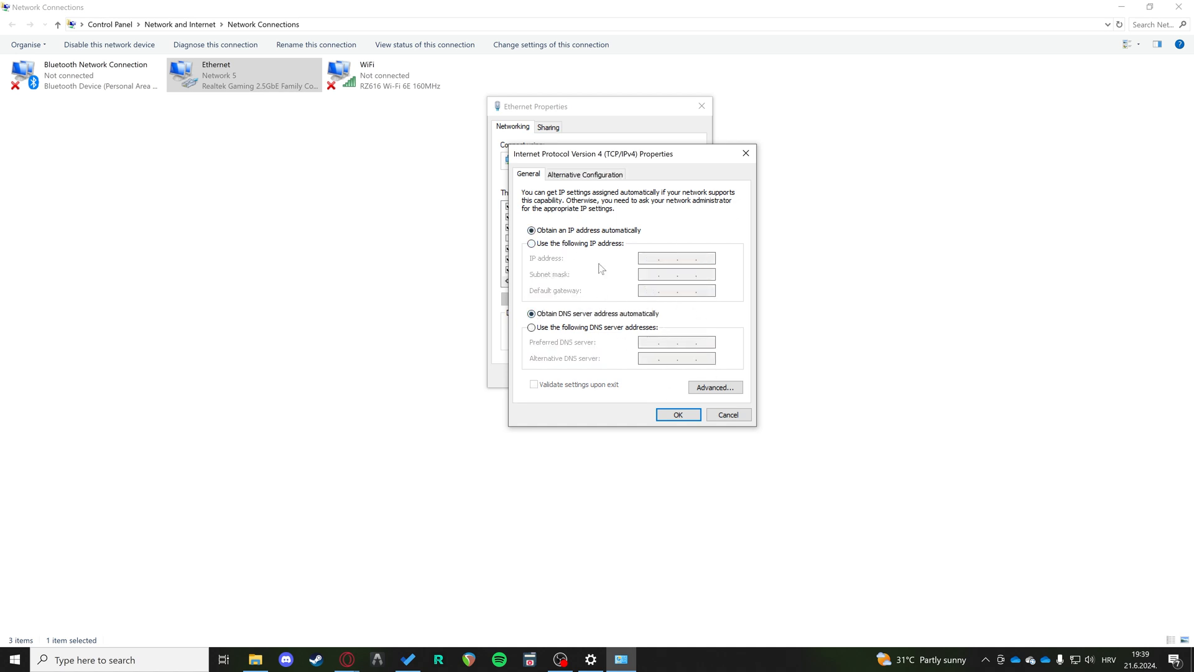
mouse_move(577, 296)
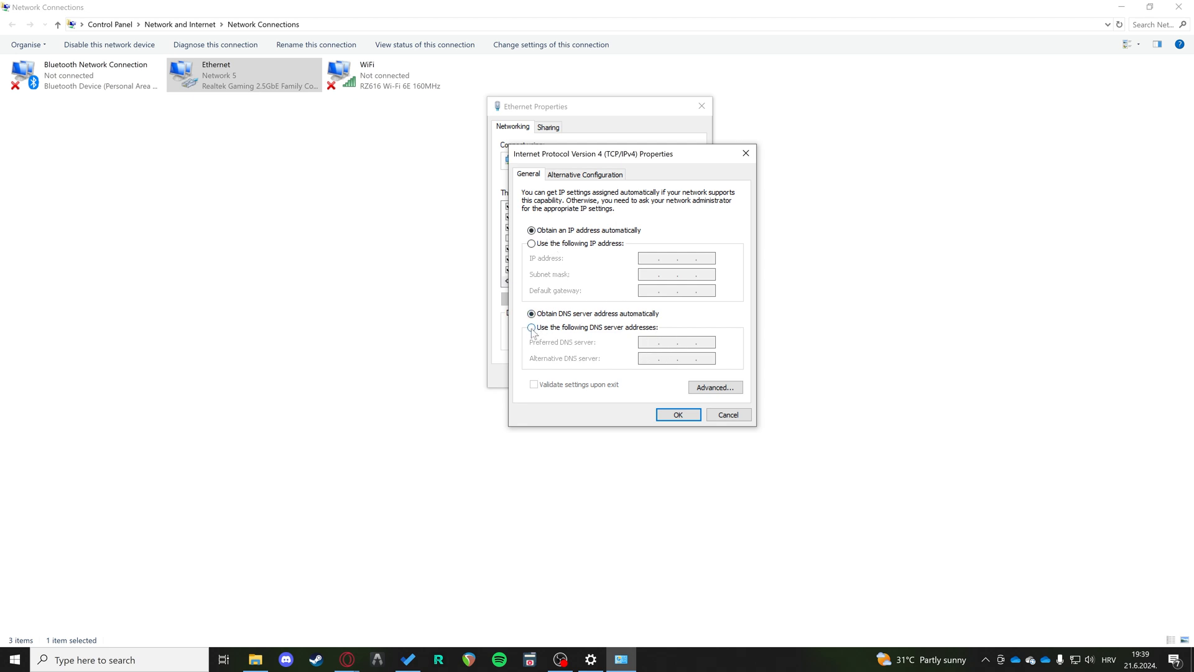
click(531, 326)
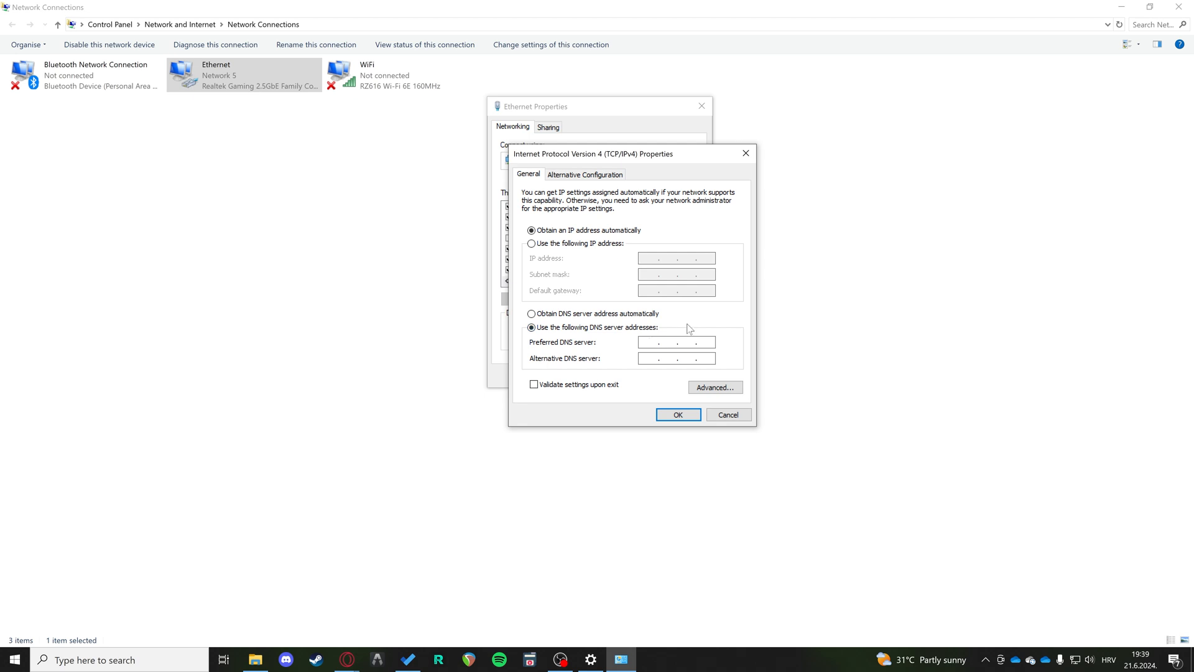
text(1.1.1.)
text(1.0.0.)
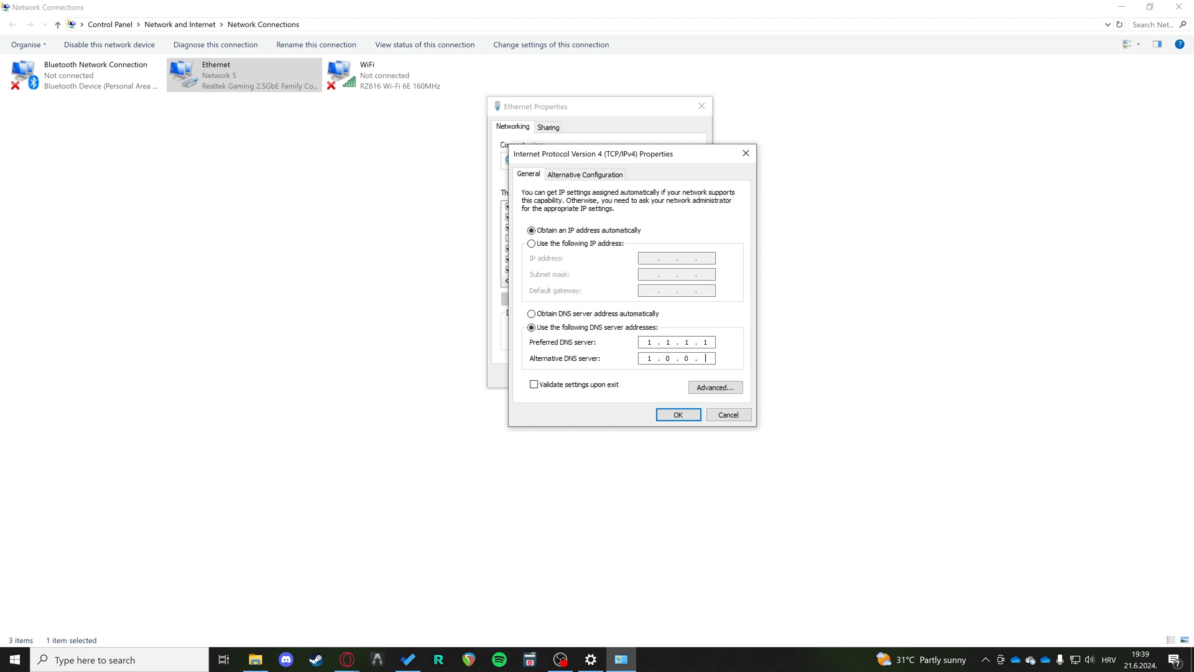
text(1)
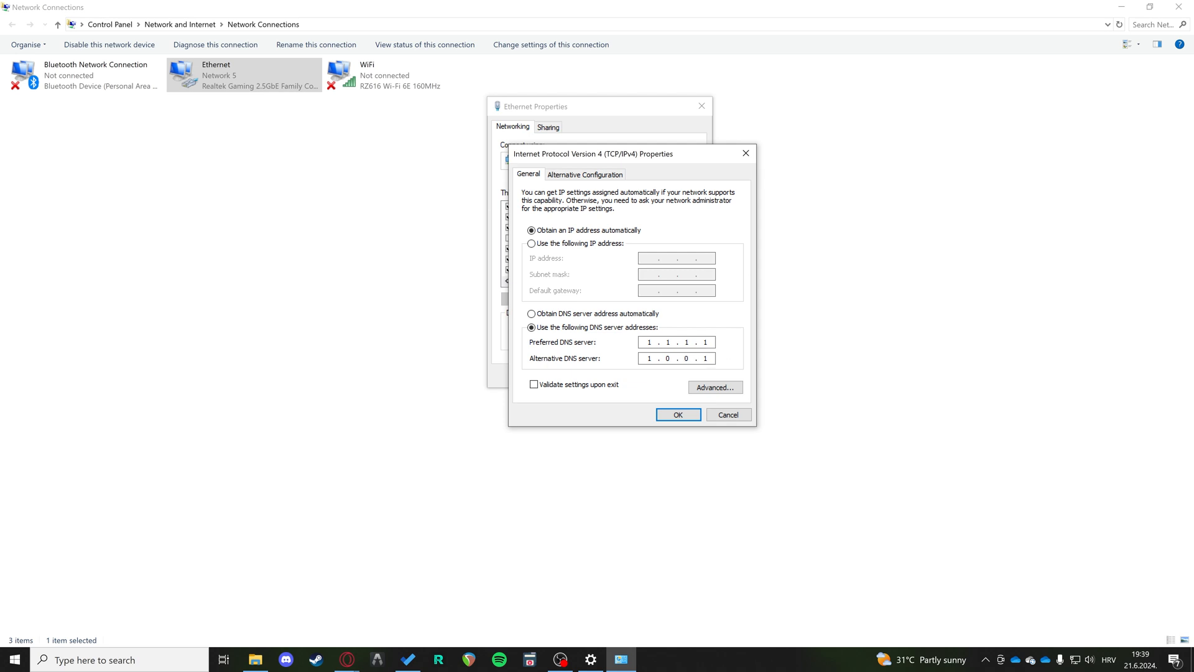
click(703, 342)
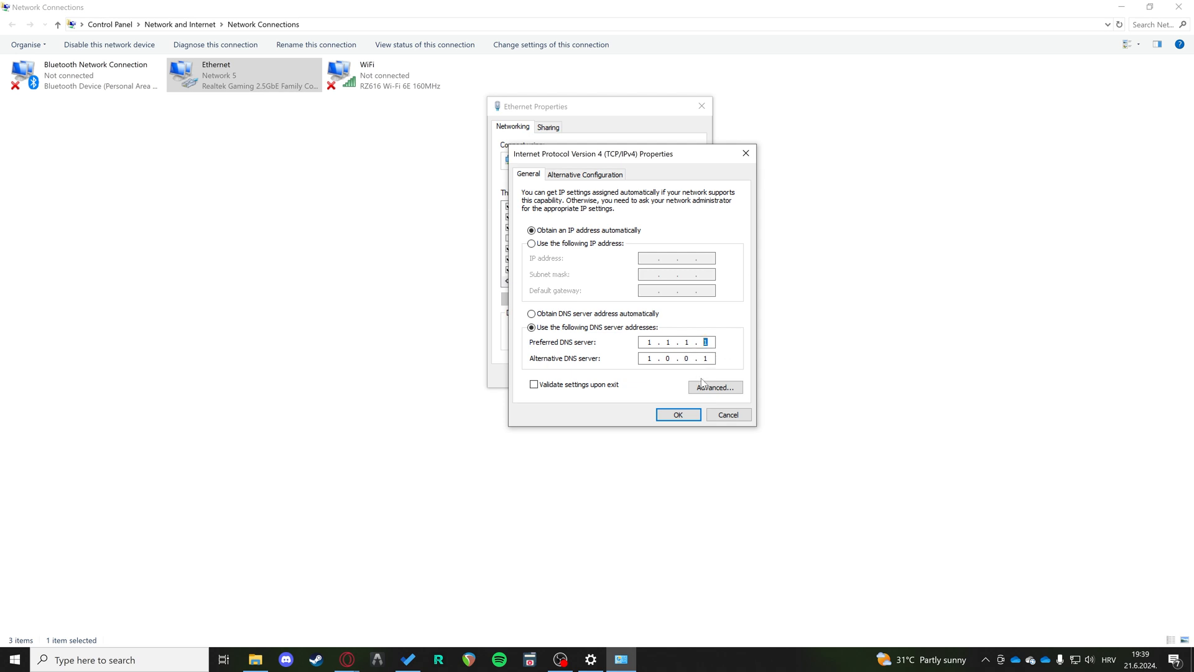
mouse_move(729, 414)
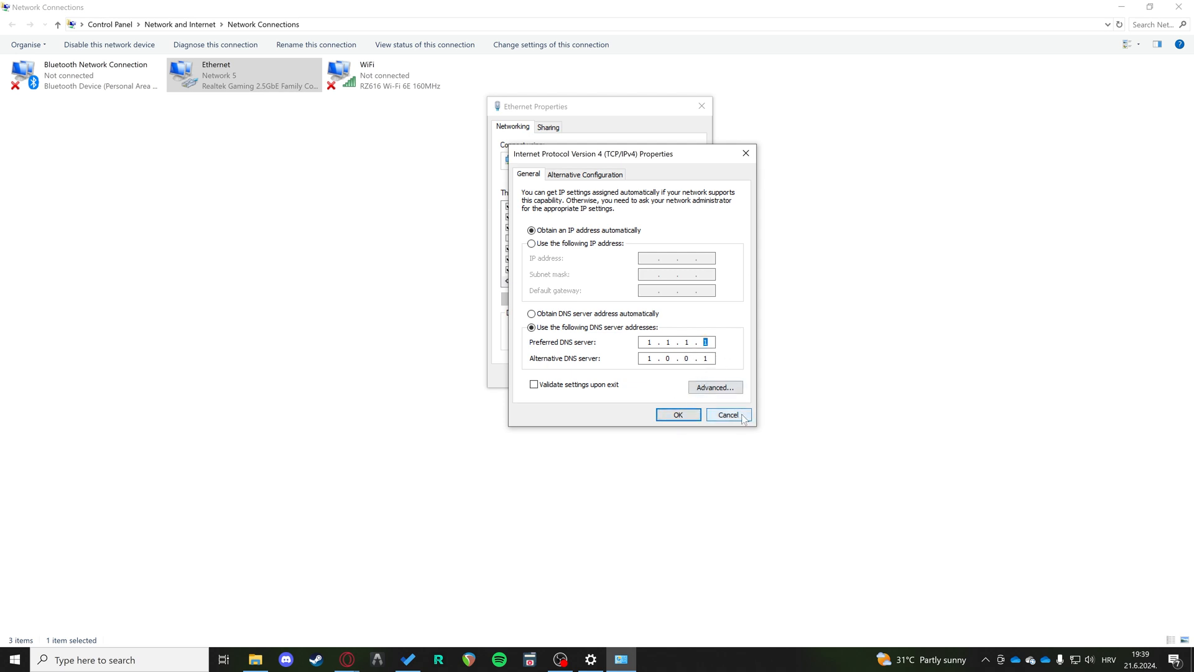
mouse_move(683, 315)
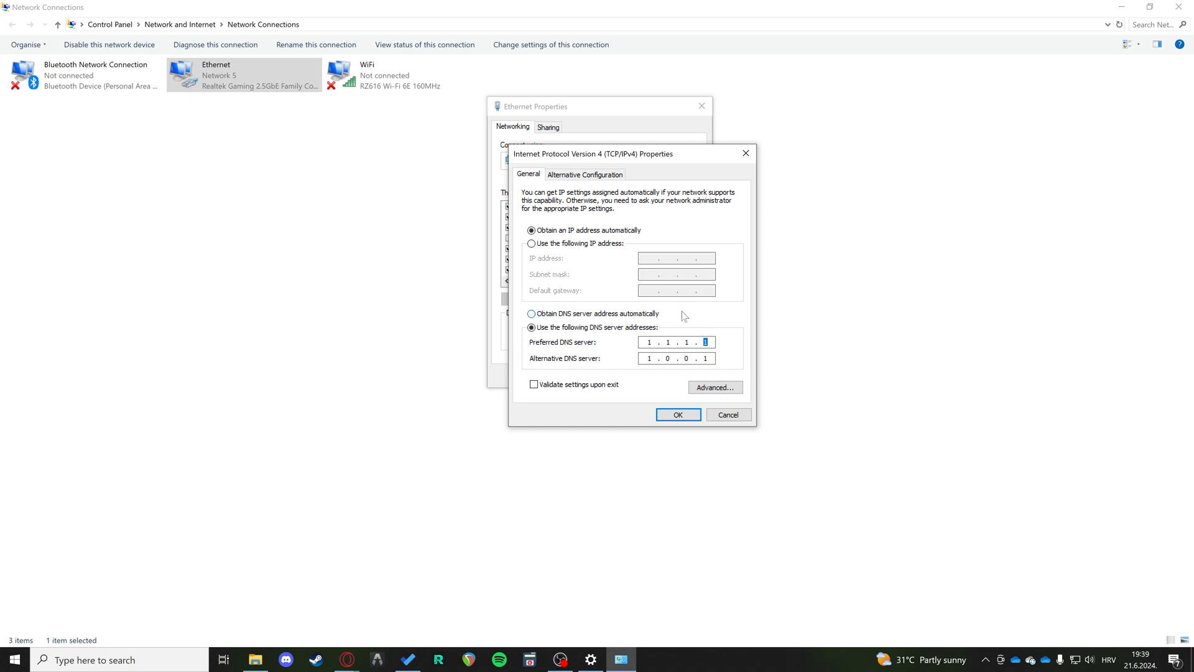